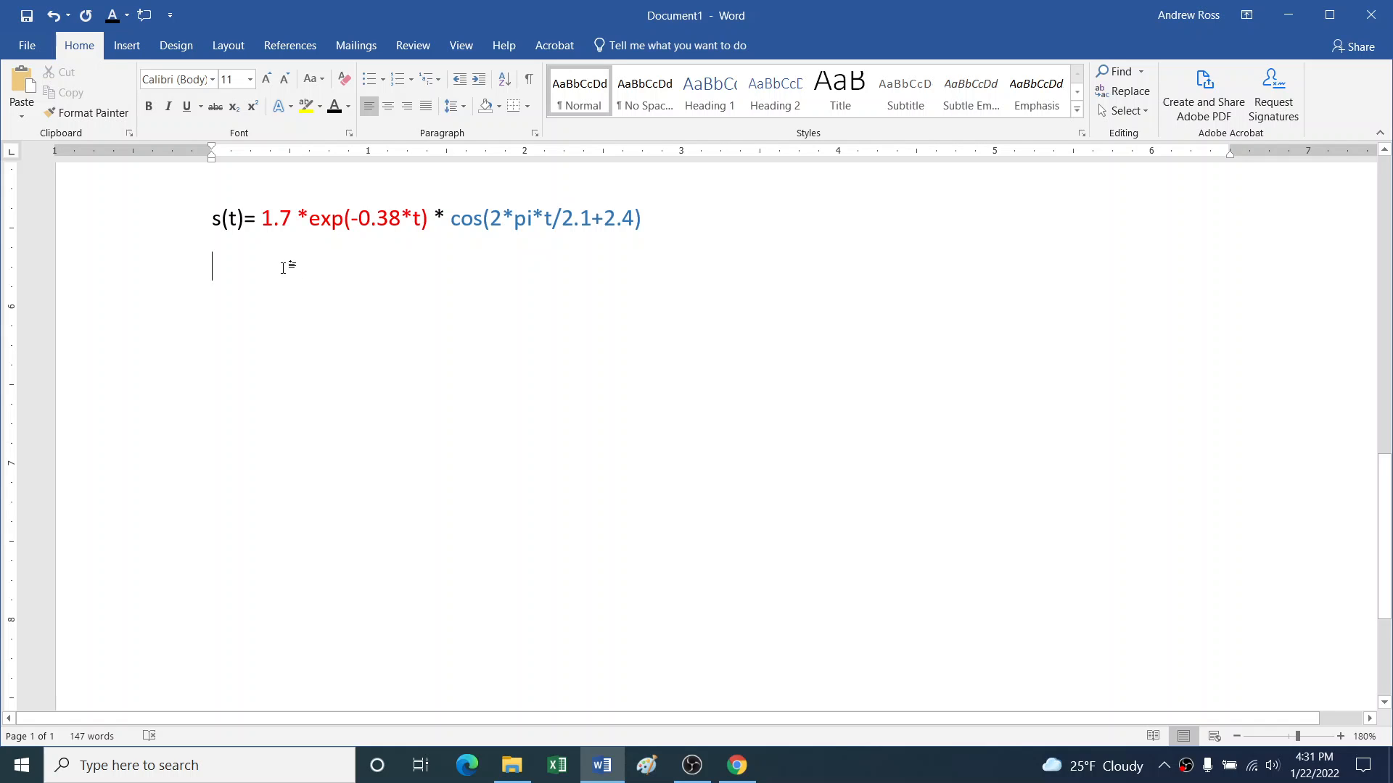
Step: Type the product rule (f*g)' = f' * g + f * g' below s(t)
type("(f*g)'")
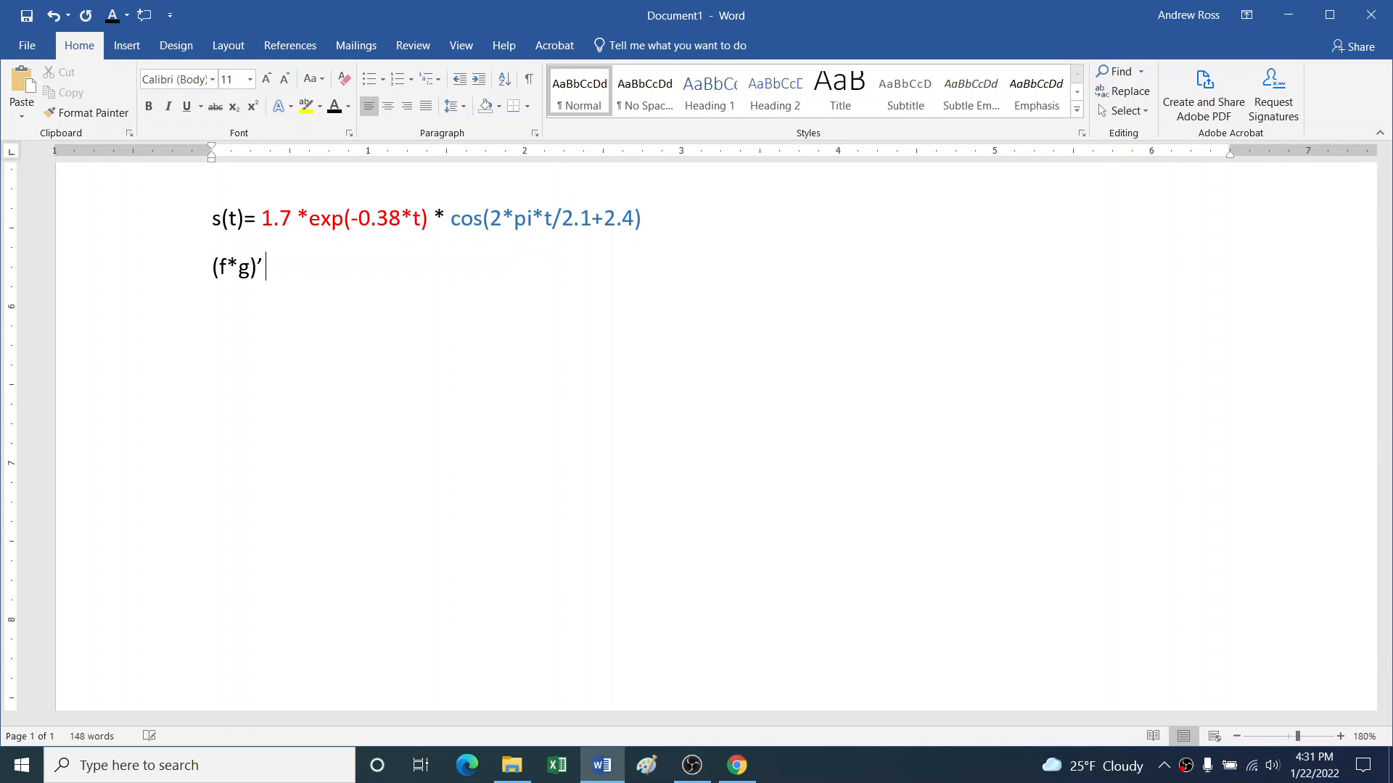
type("= f'")
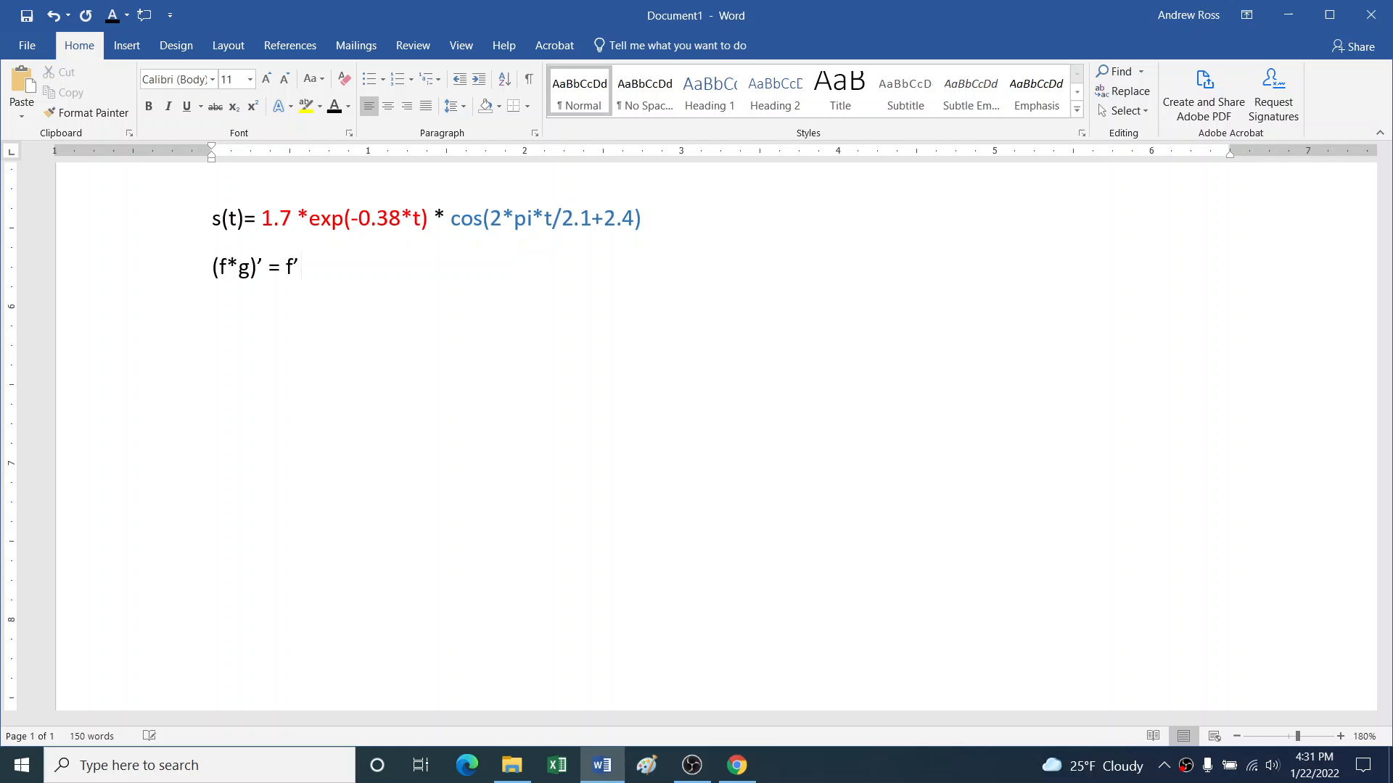
type("* g + f * g")
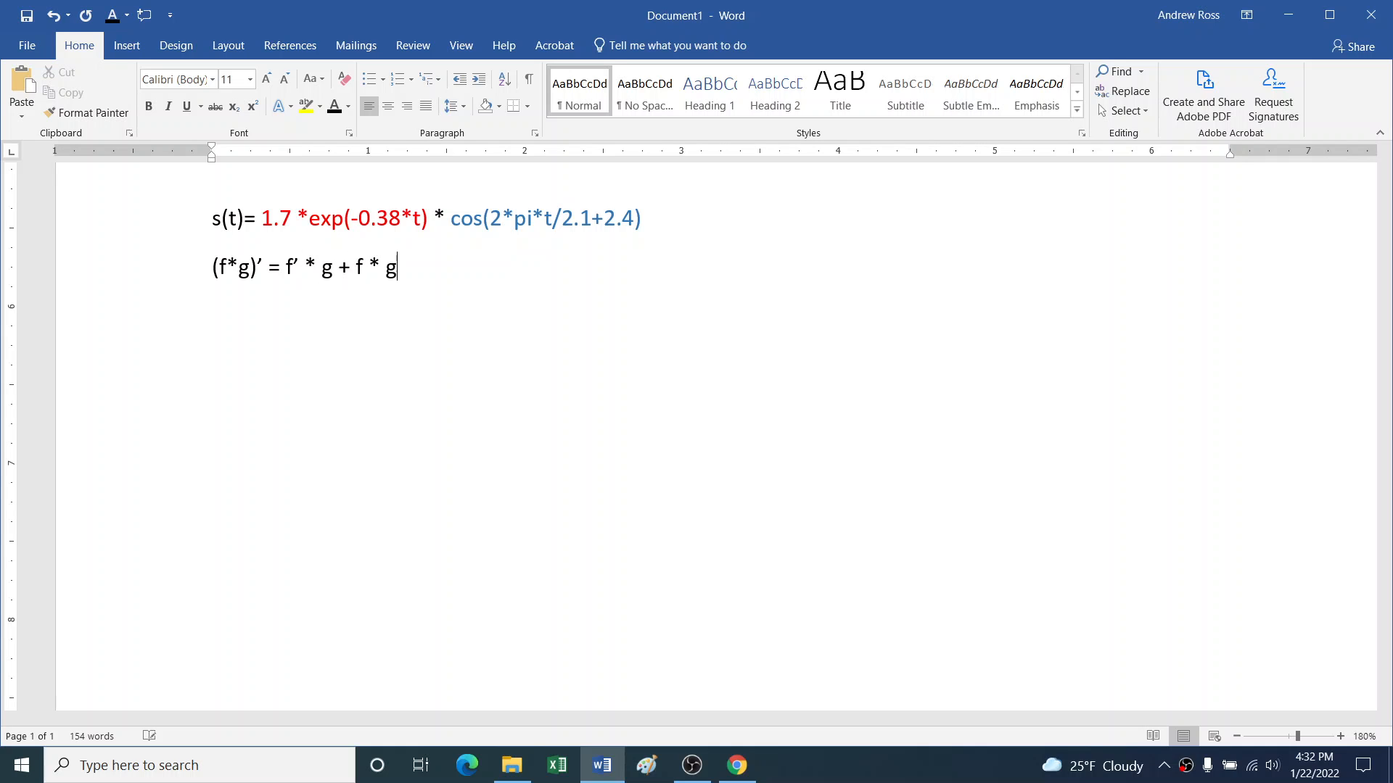
type("'")
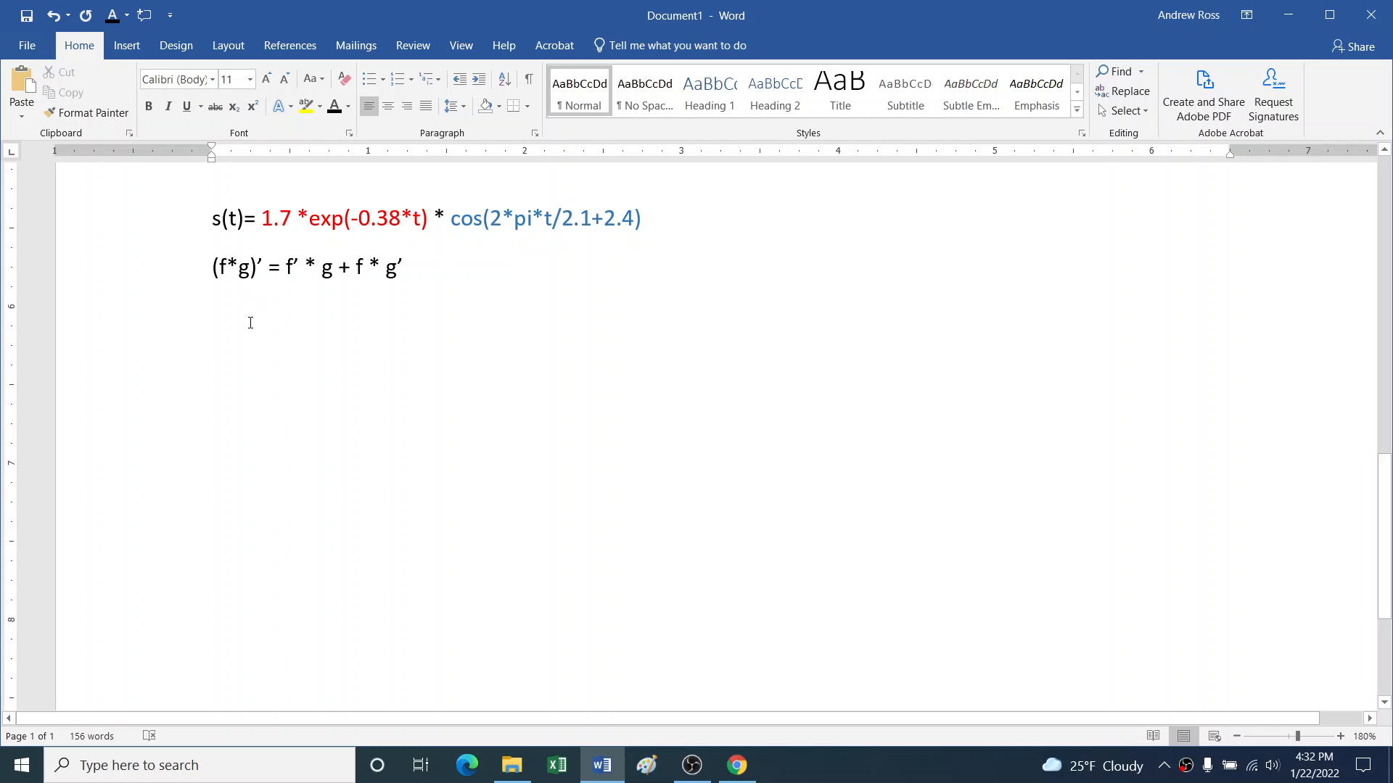
Step: Type the line s'(t)= below the product rule
type("s")
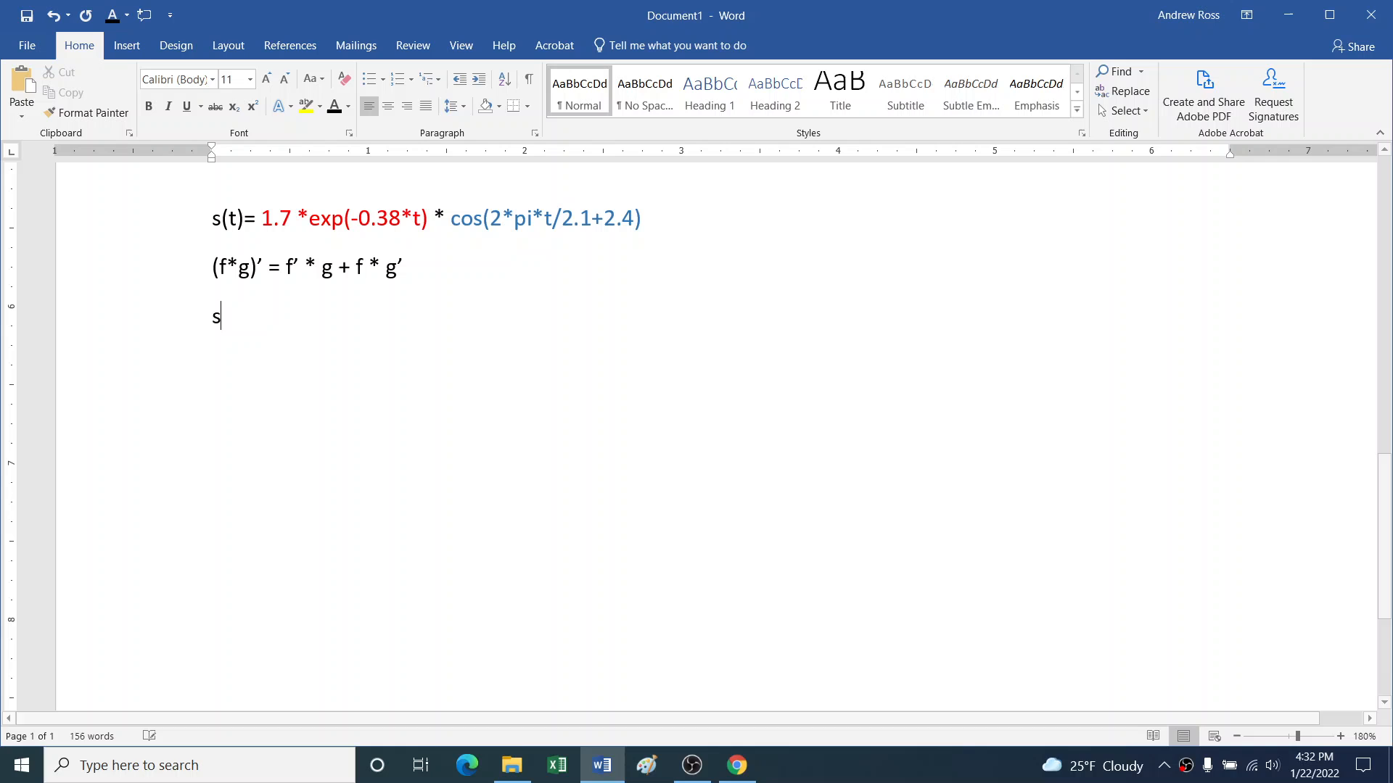
type("'")
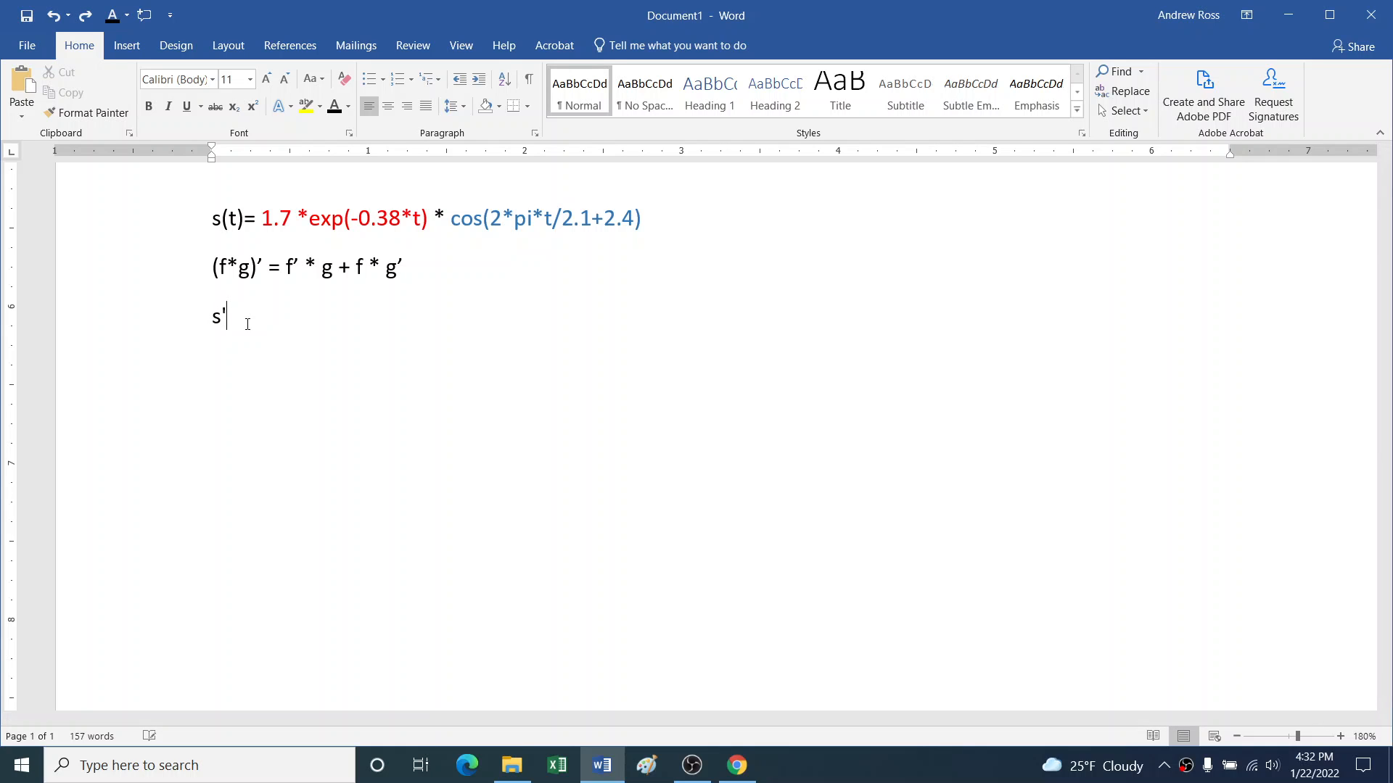
type("'(t)=")
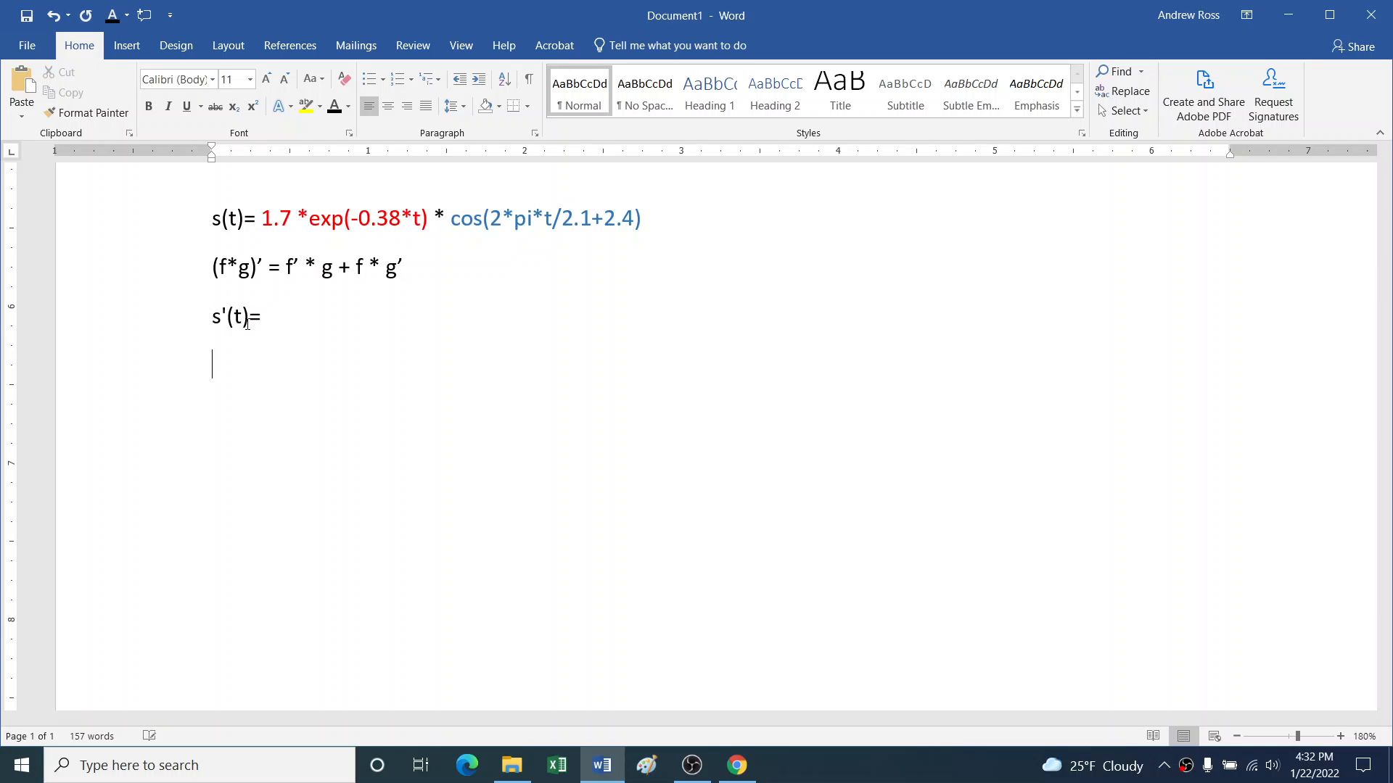
Step: Add the widely spaced skeleton ( )'( )+( )*( )' on the next line
type("(")
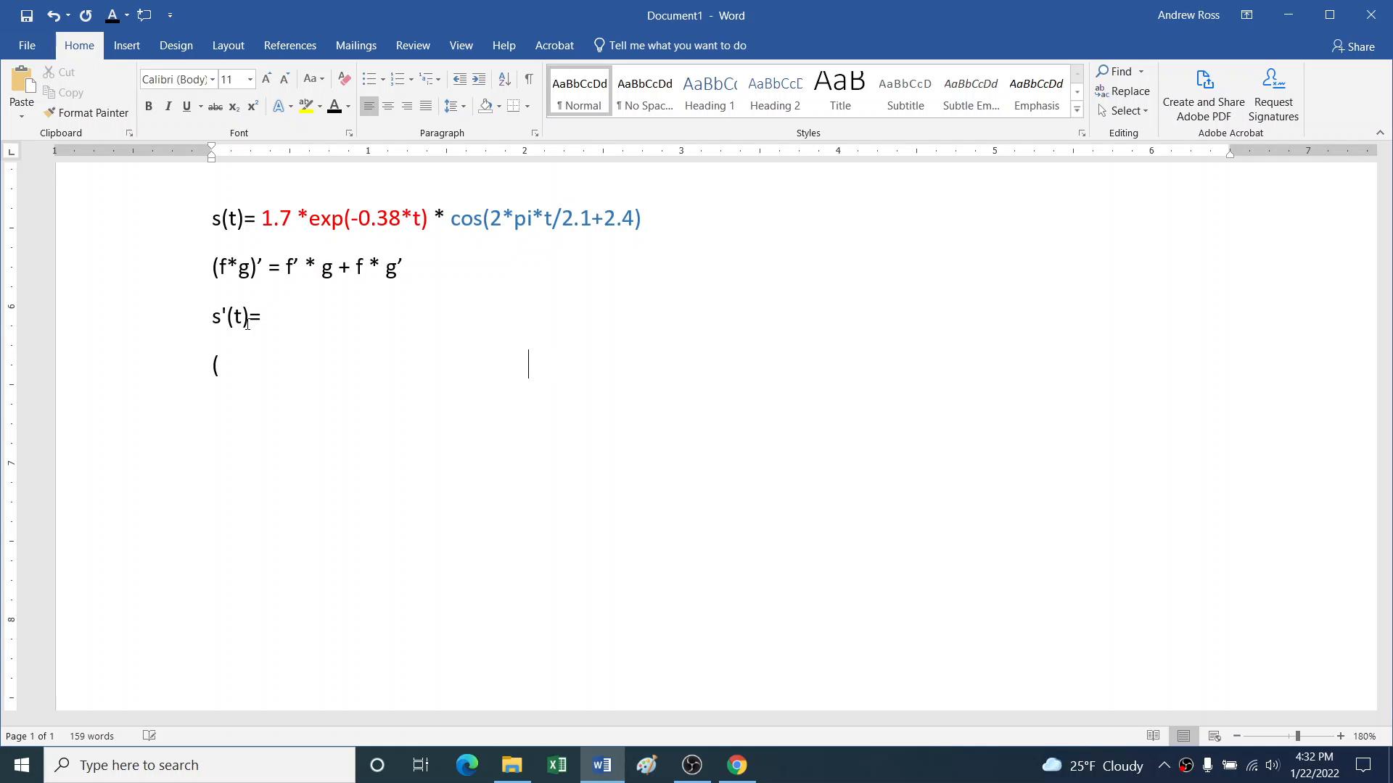
type(")'(")
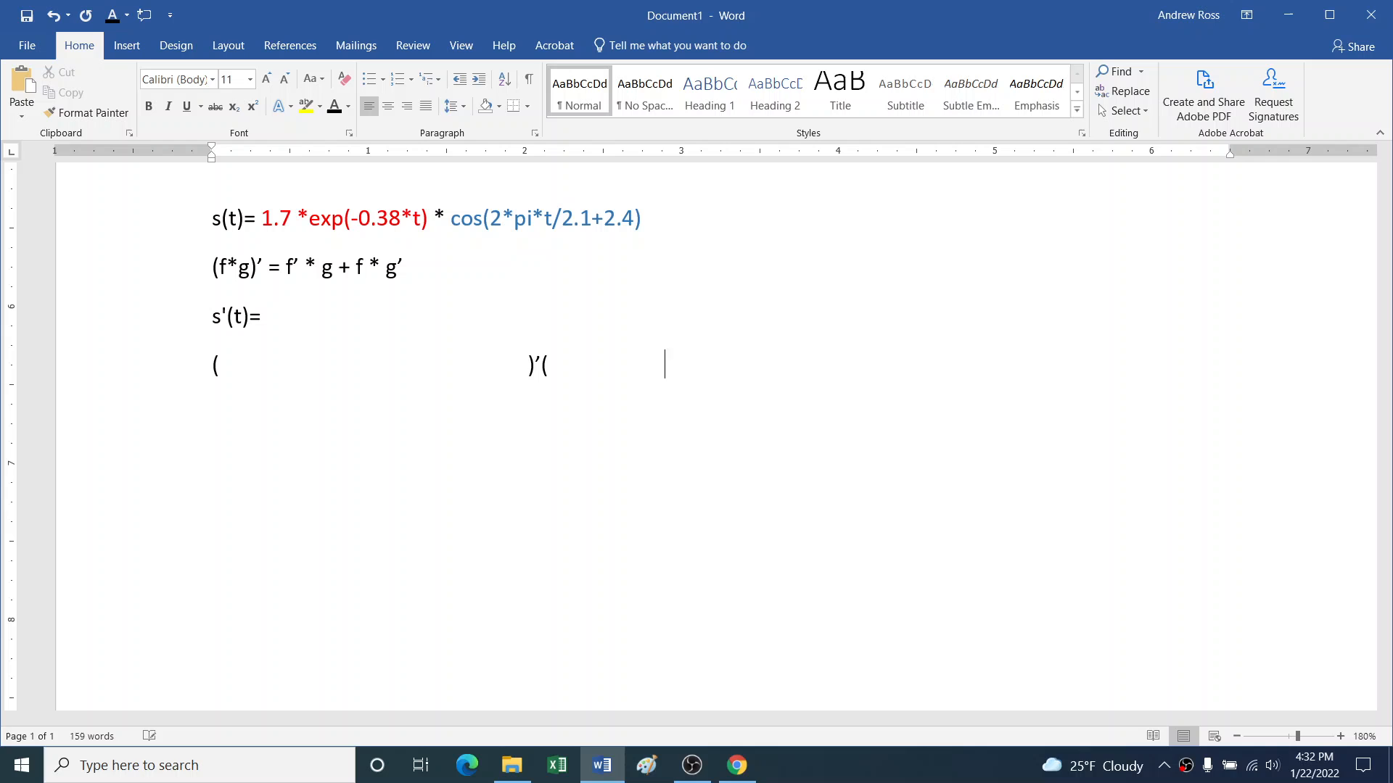
type(")+")
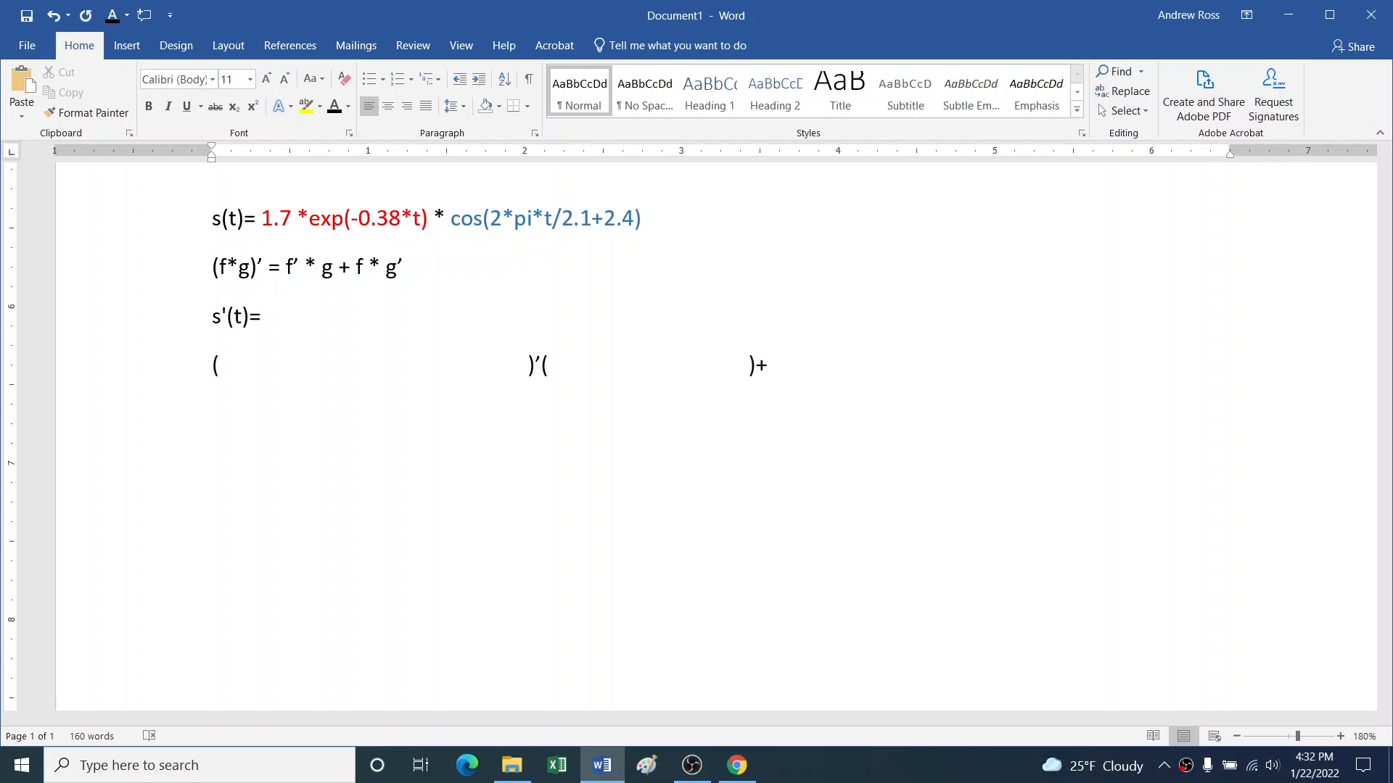
type("(")
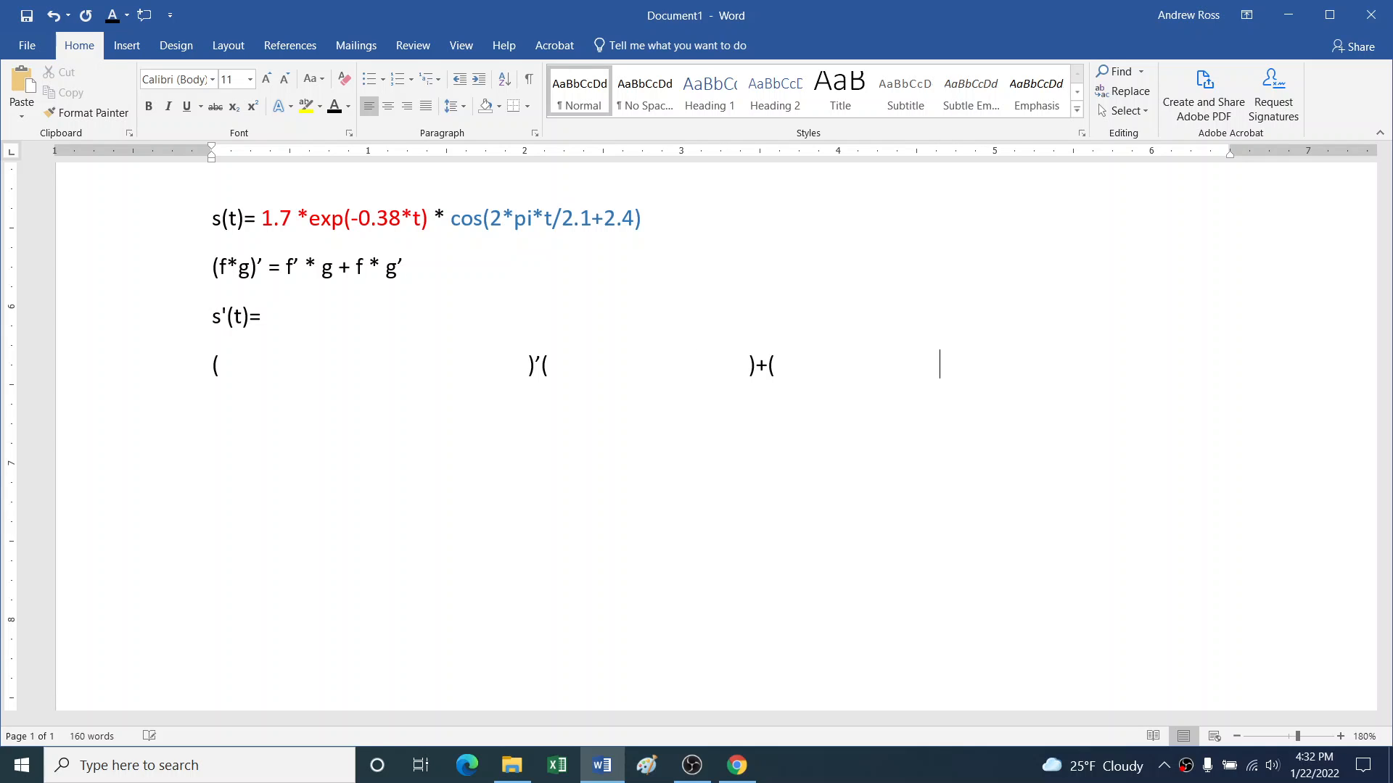
type(")*(")
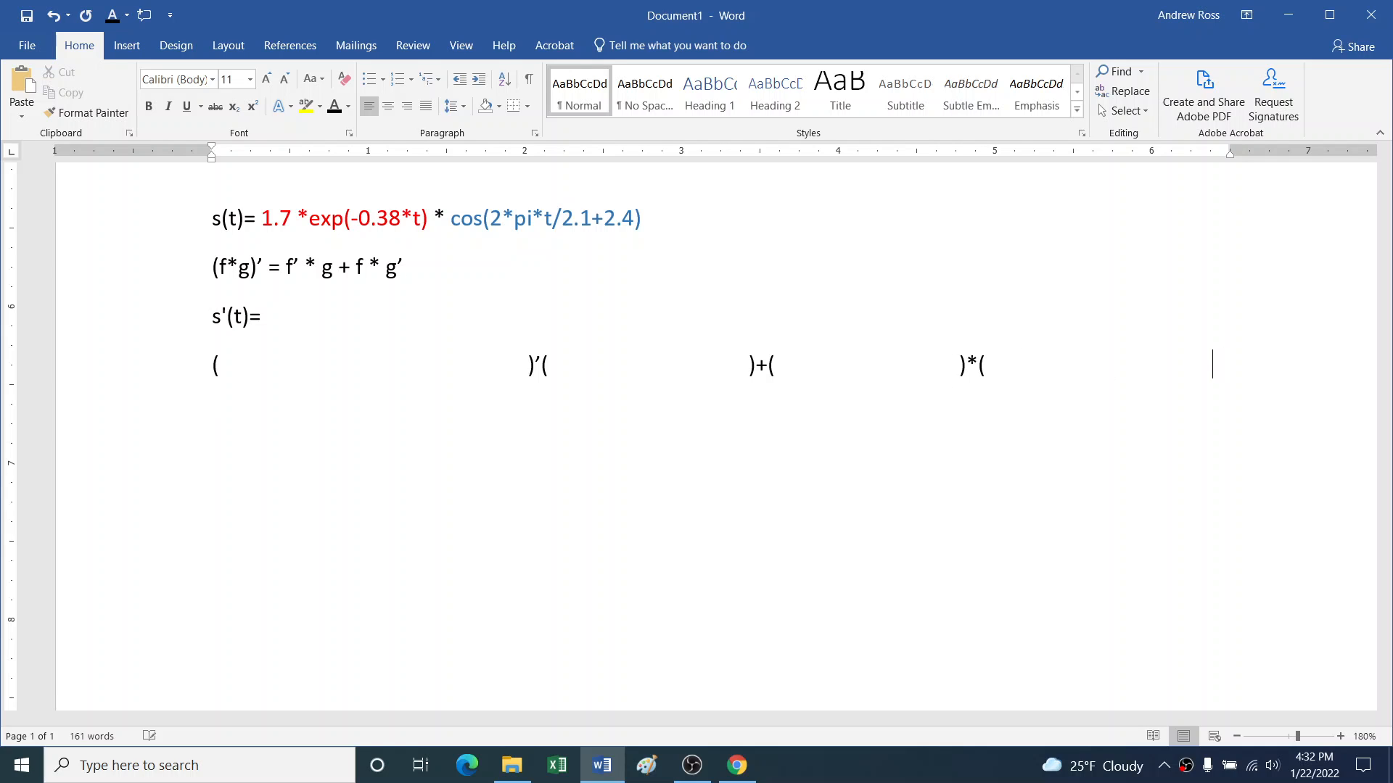
type(")'")
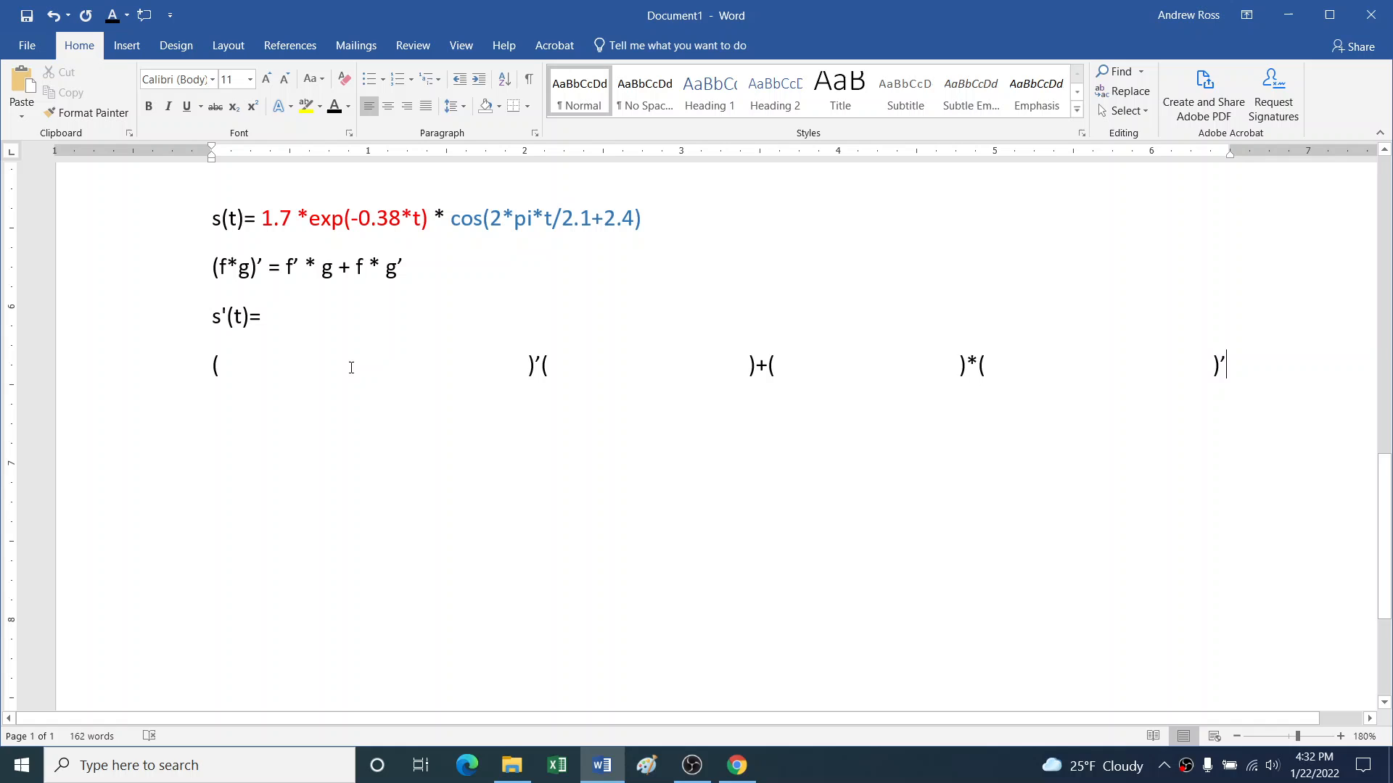
mouse_move(376, 361)
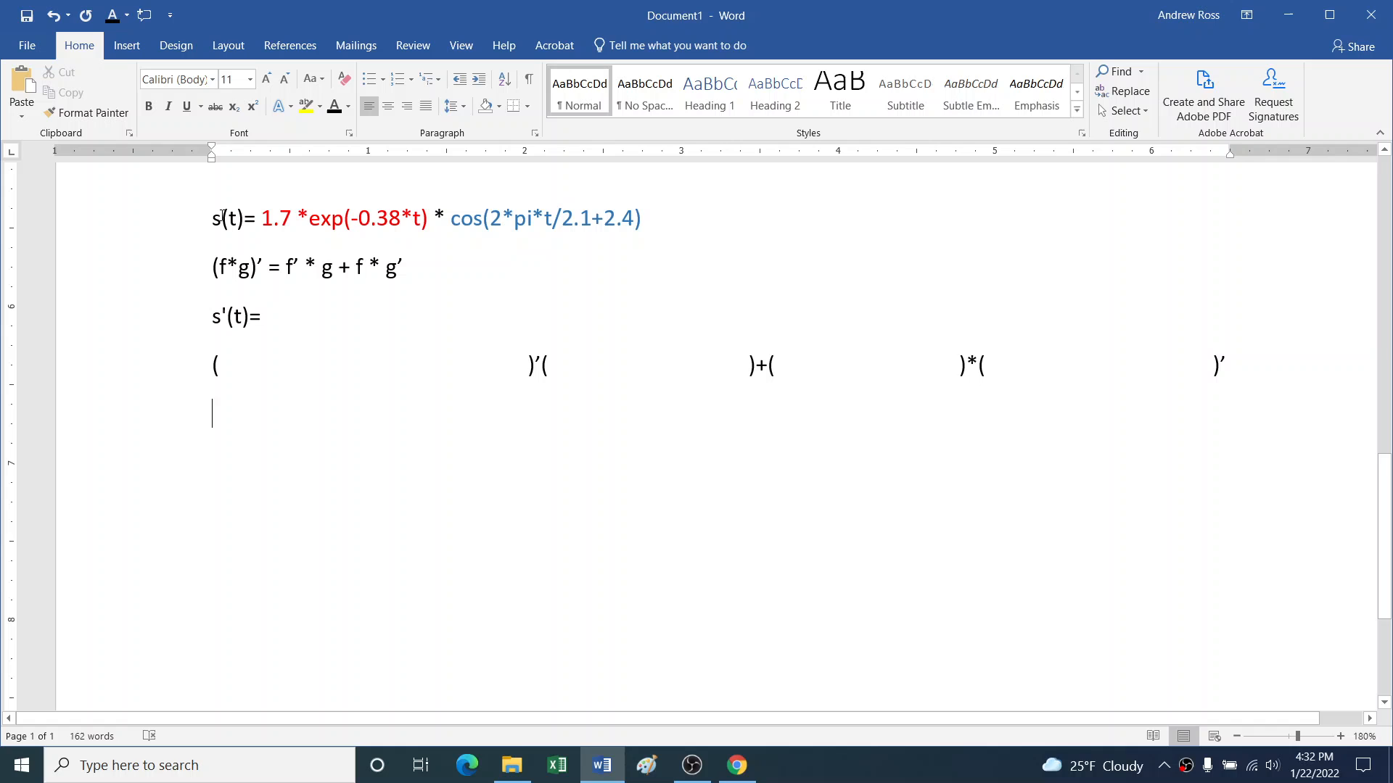
Step: Paste the red exponential factor with a derivative mark, then the blue cosine factor and a plus
left_click_drag(261, 219, 431, 219)
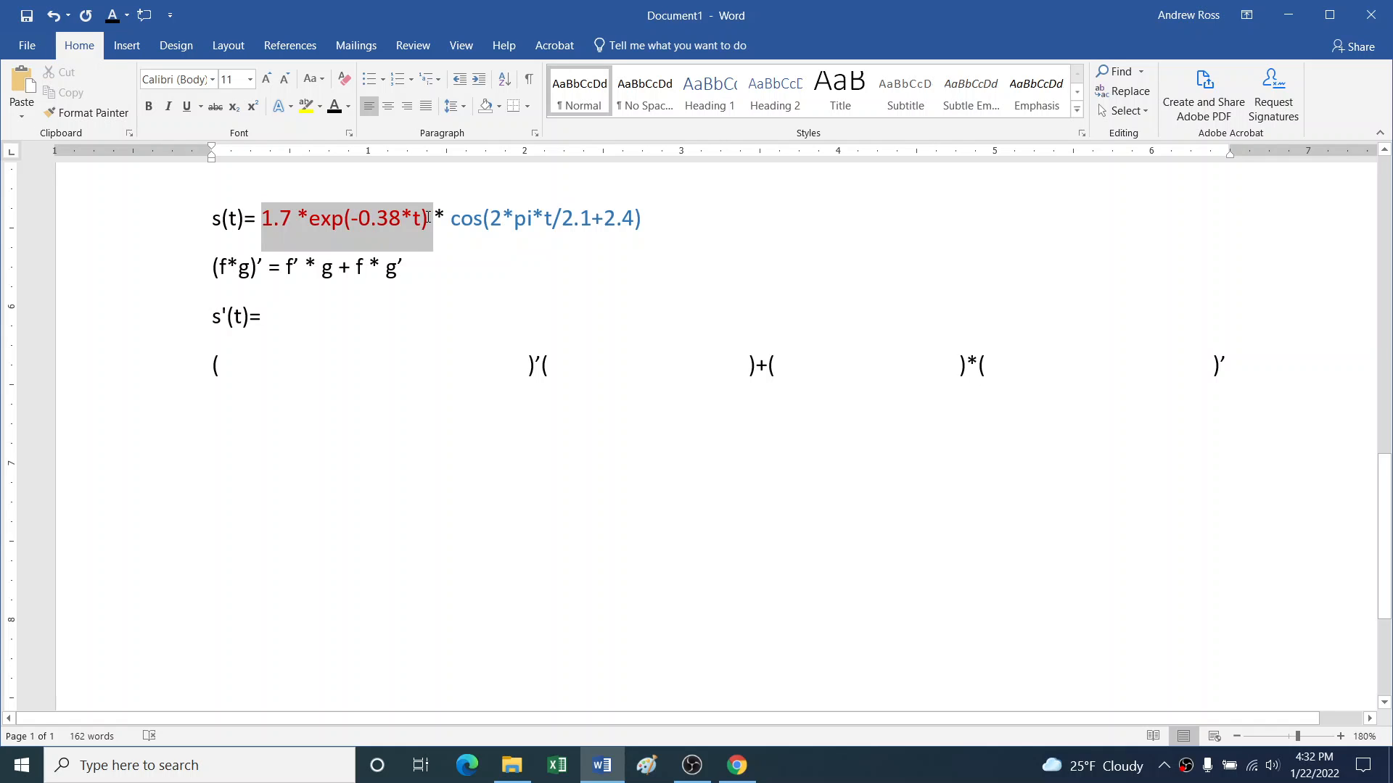
key("ctrl+v")
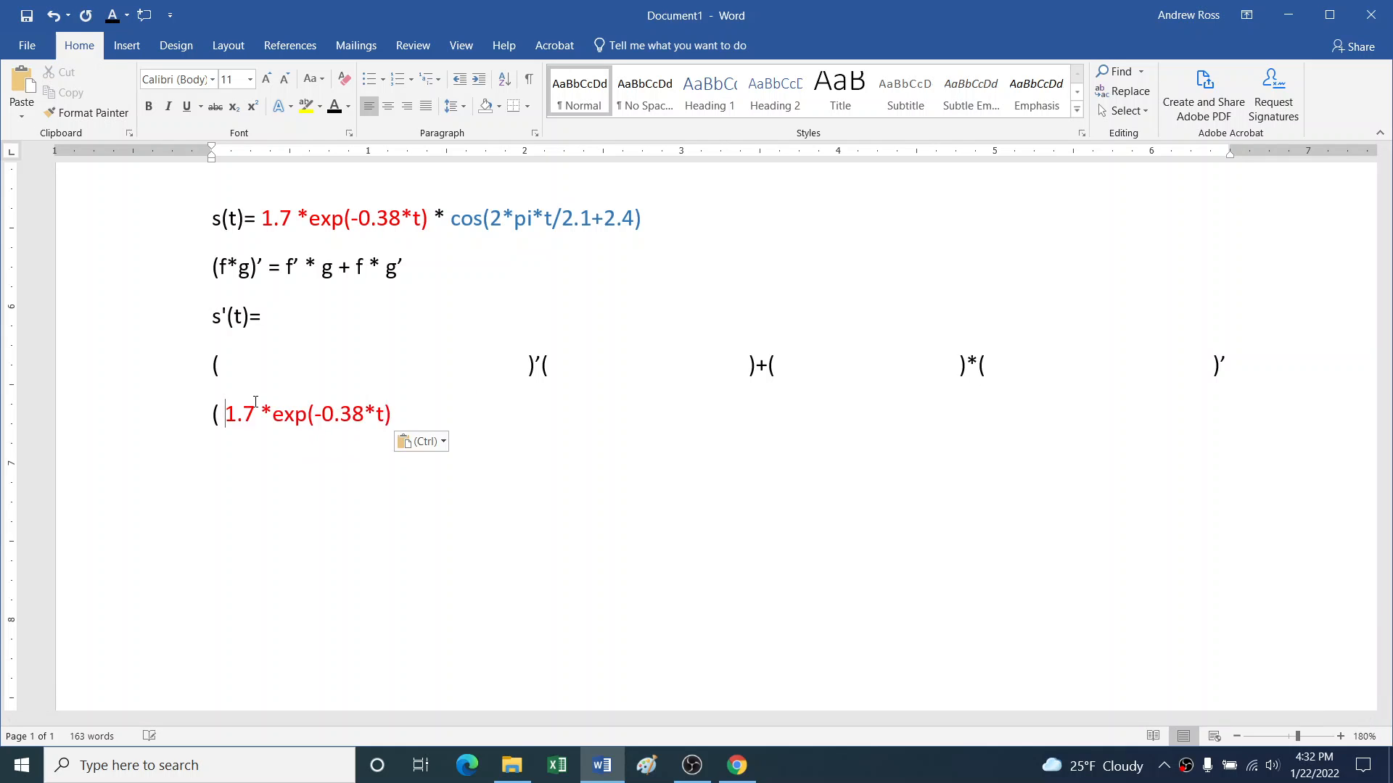
type(")'")
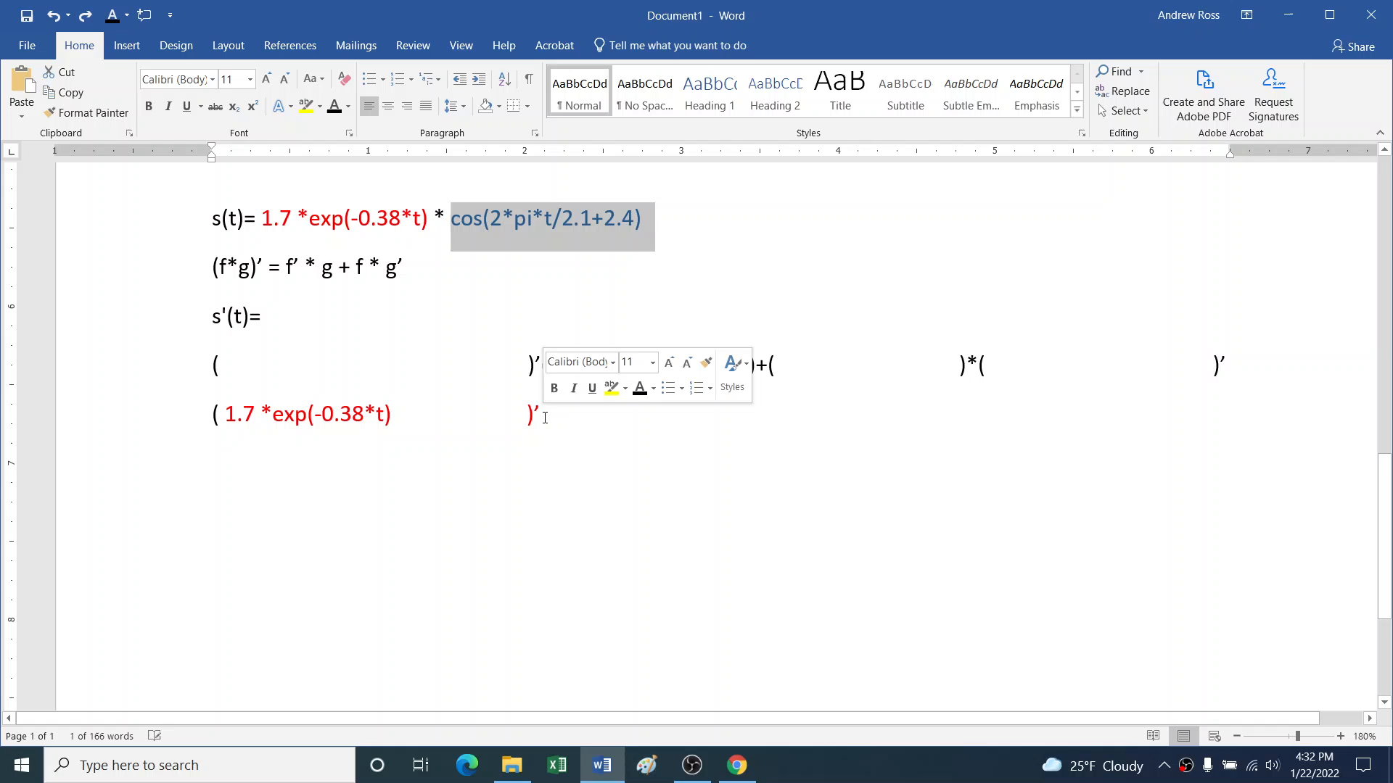
key("ctrl+v")
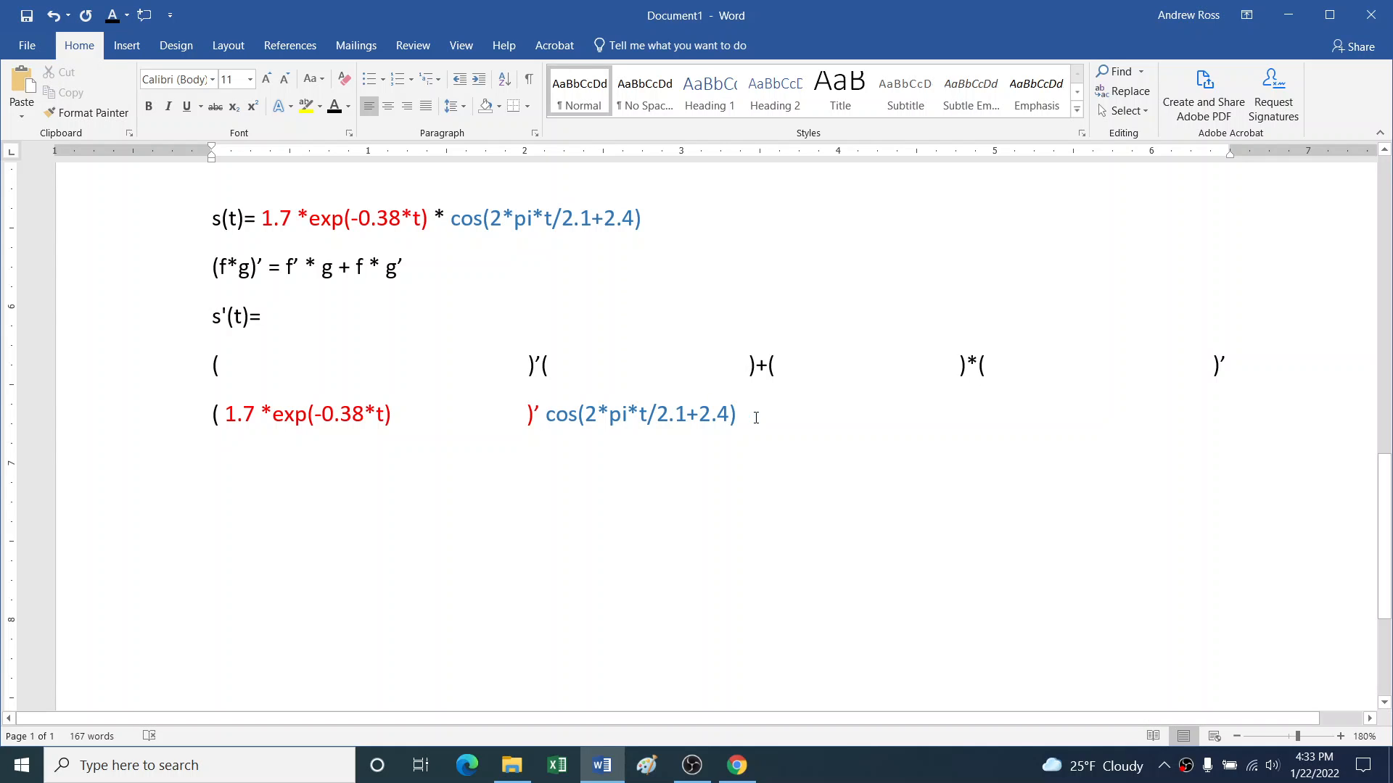
type("+")
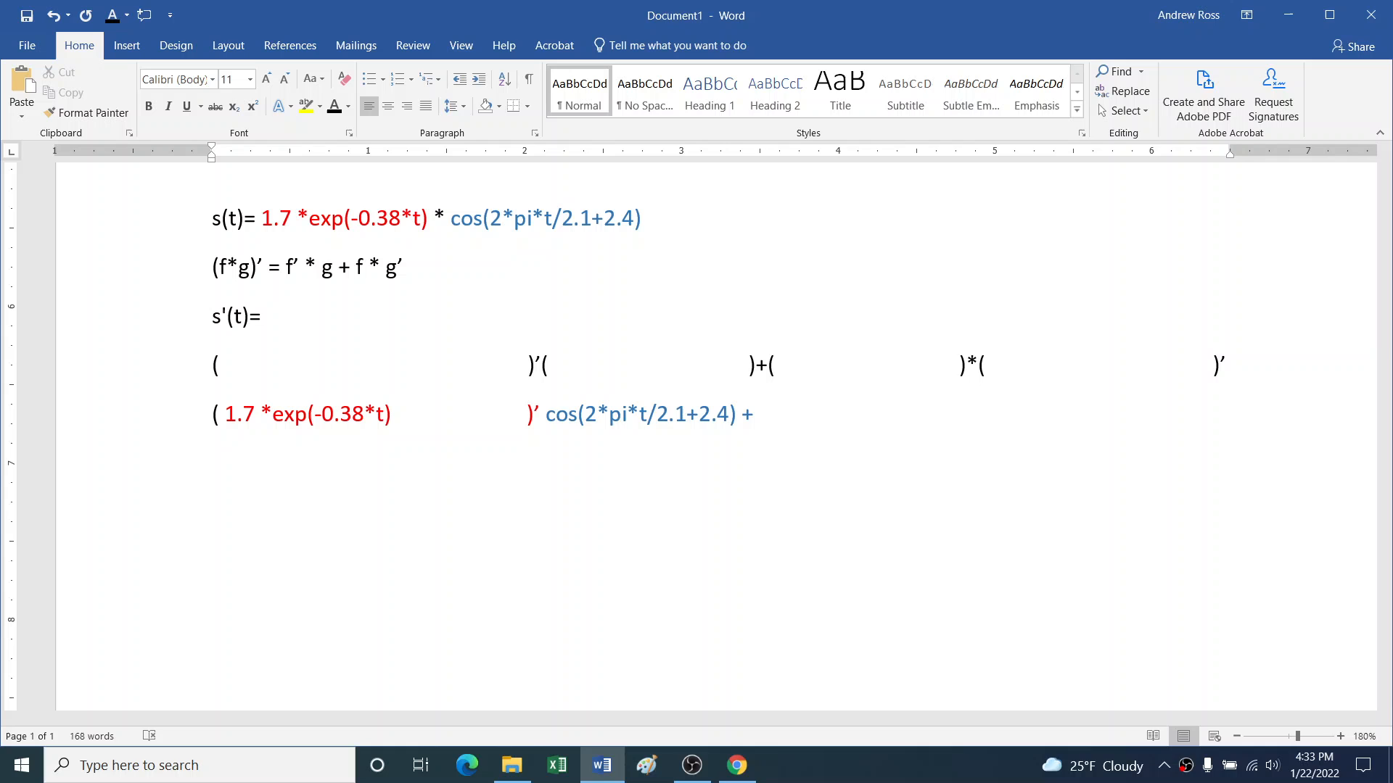
Step: Paste the red exponential factor again, followed by )*( for the second term
left_click_drag(261, 217, 427, 217)
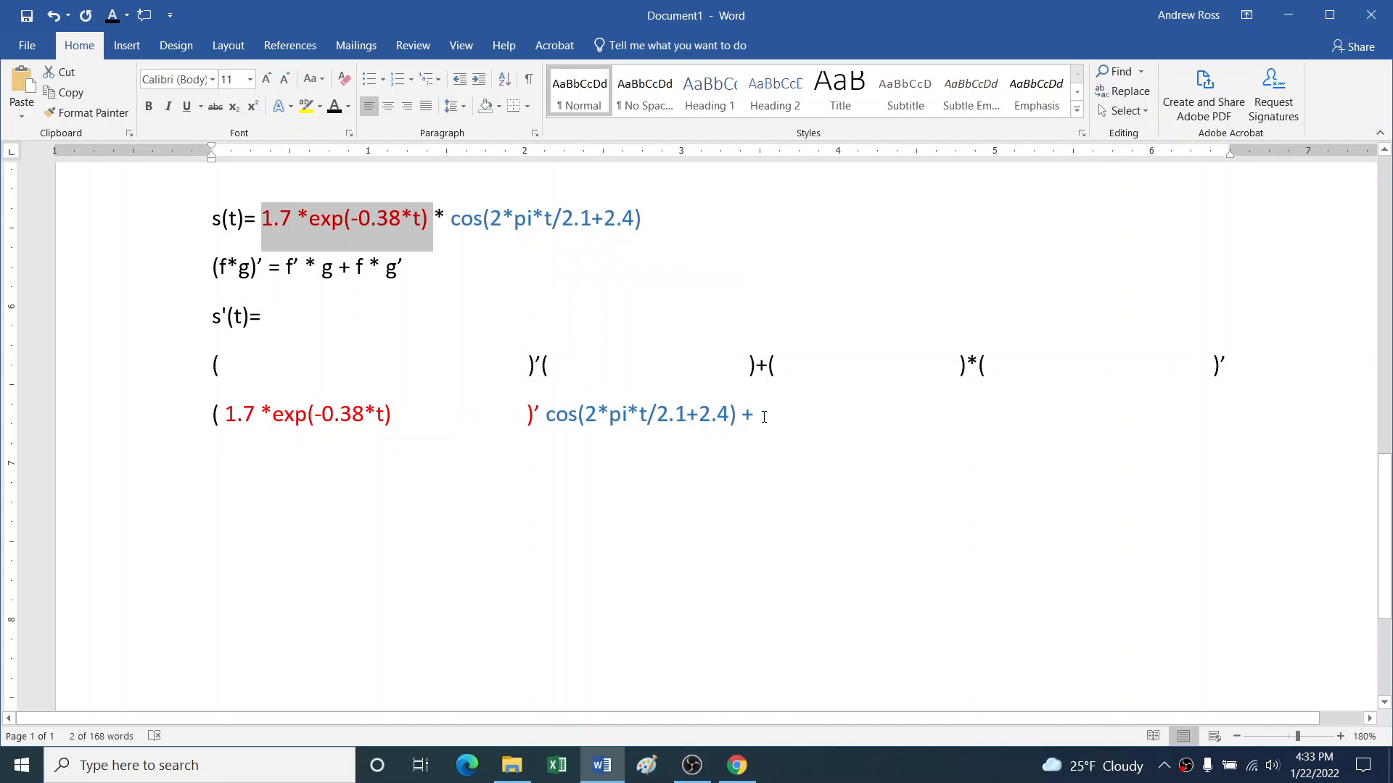
key("ctrl+v")
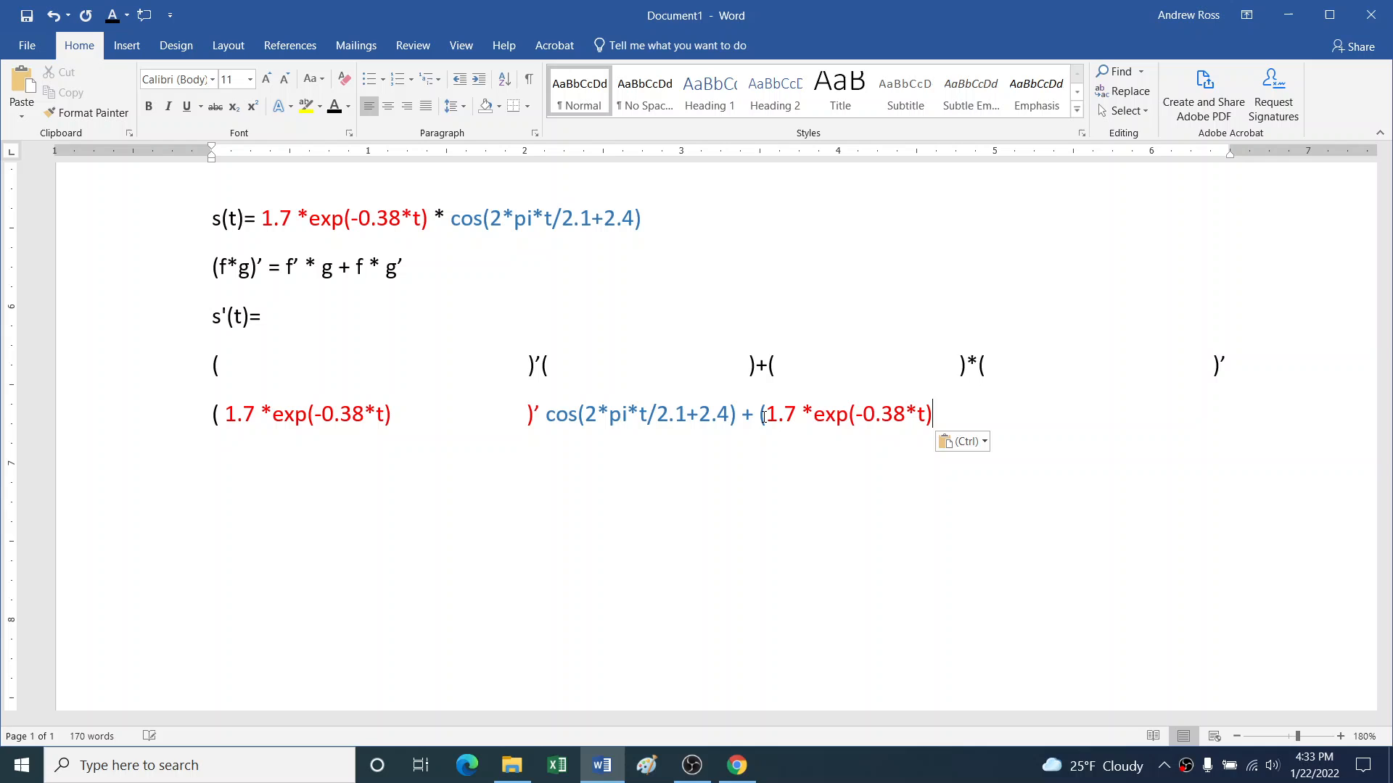
type(")")
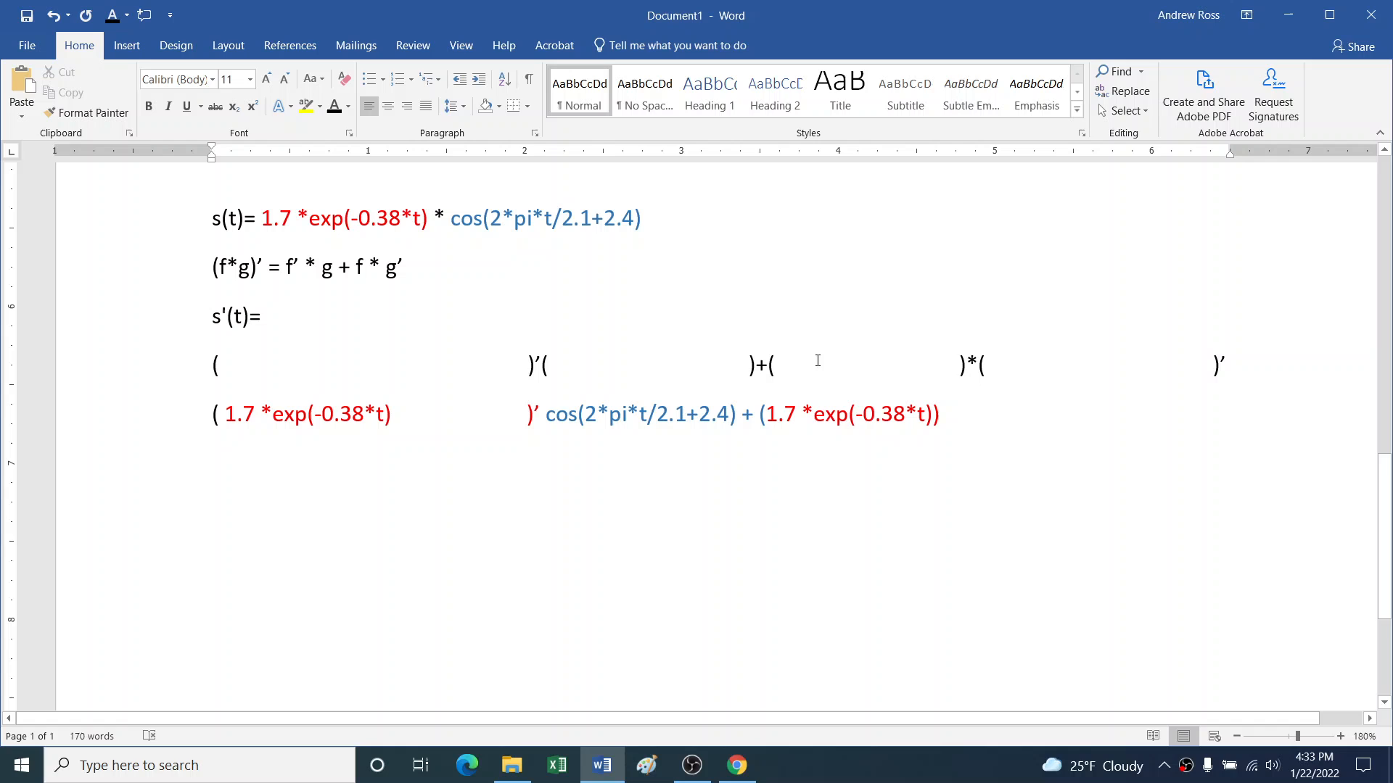
type("*")
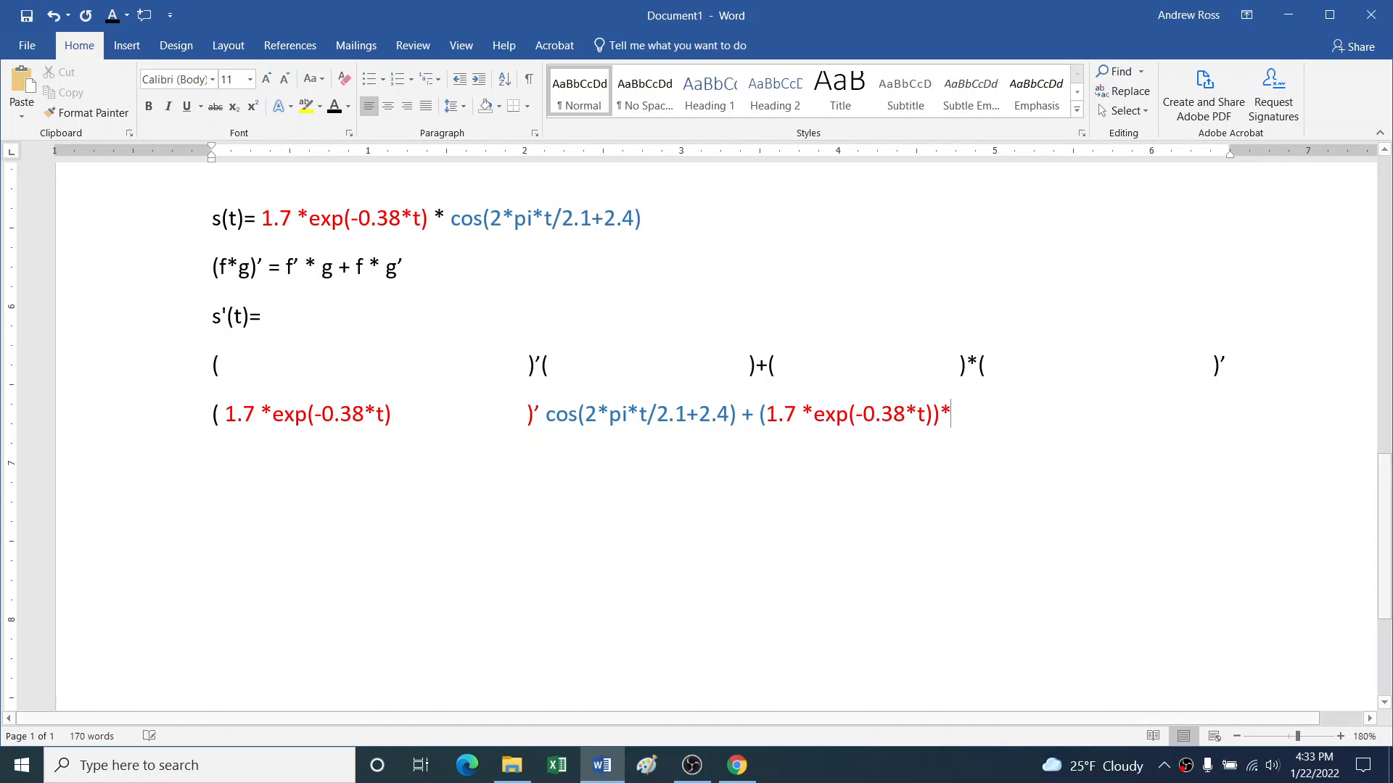
type("(")
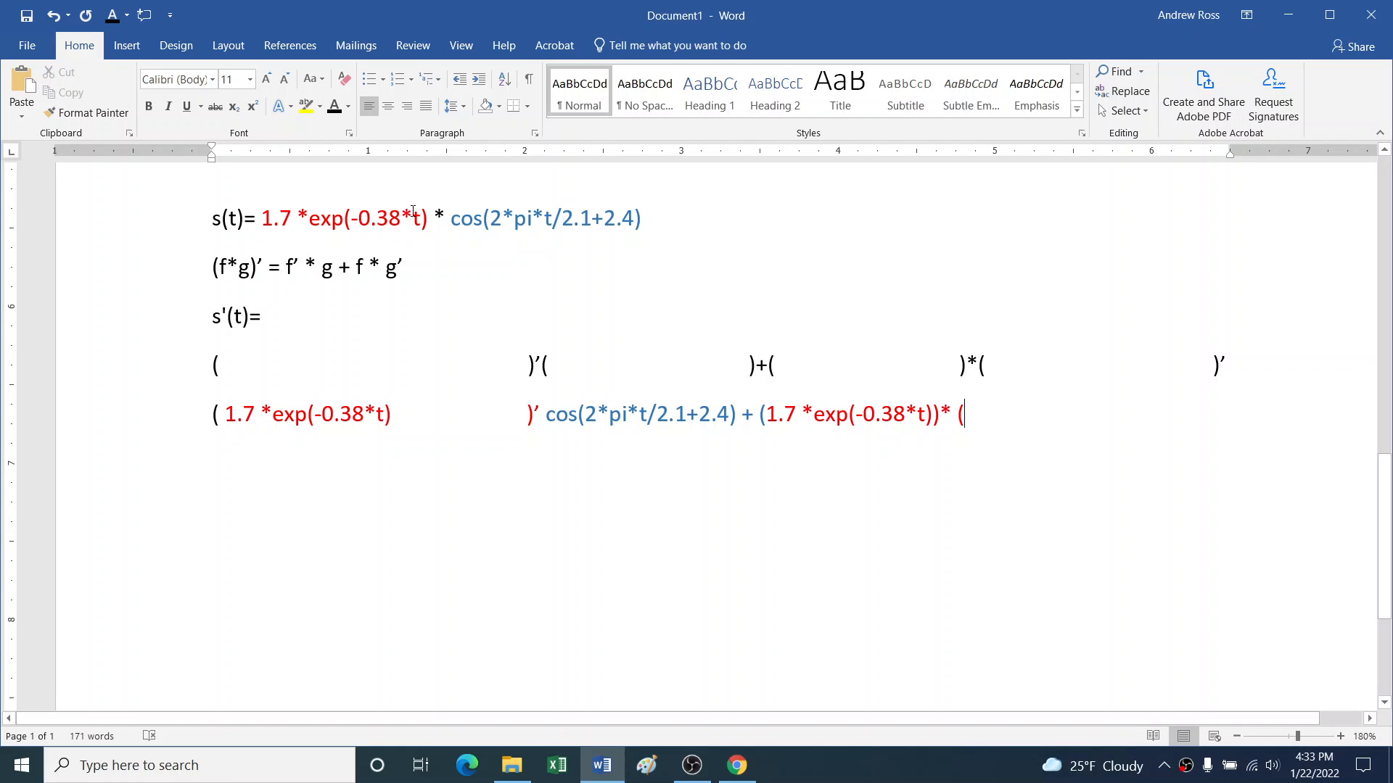
Step: Finish the expansion line with the cosine factor's derivative and an equals sign
left_click_drag(451, 219, 641, 219)
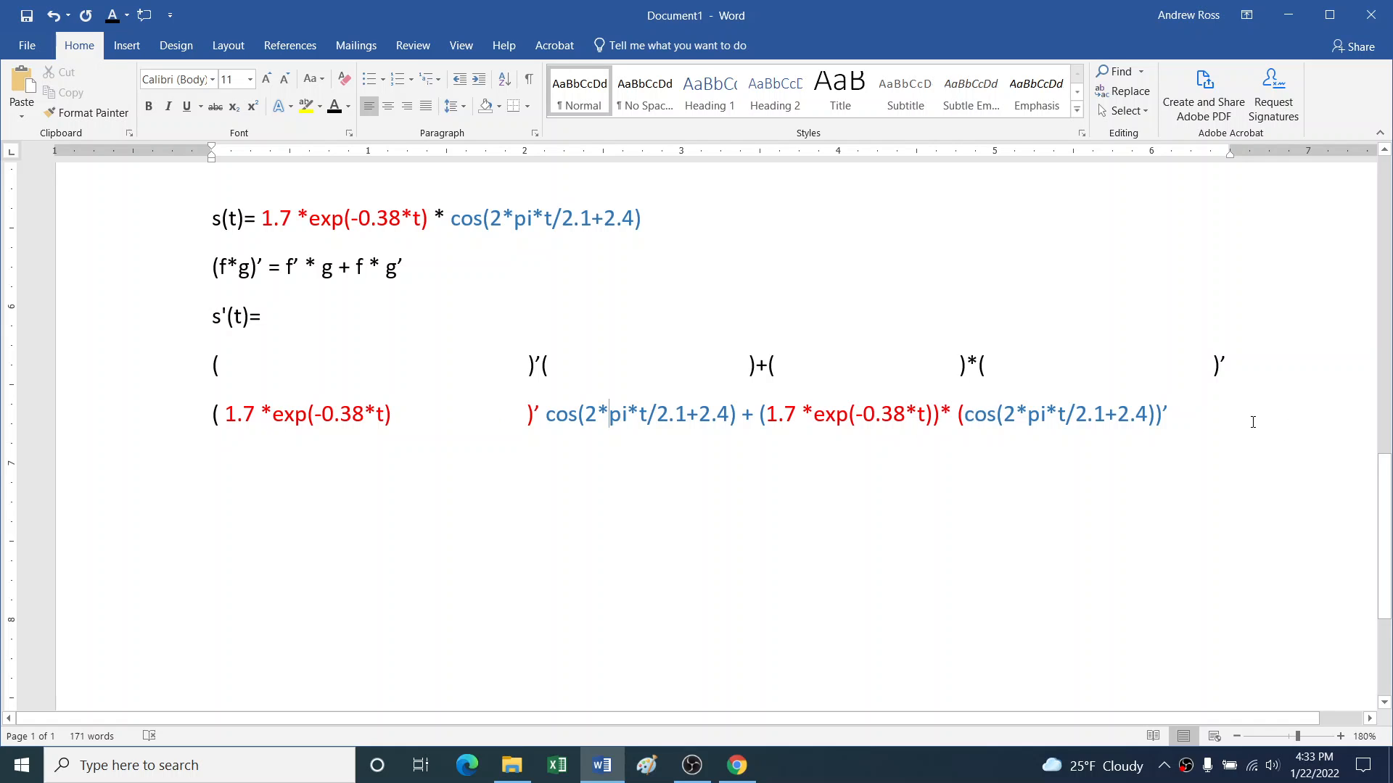
type("=")
type("(")
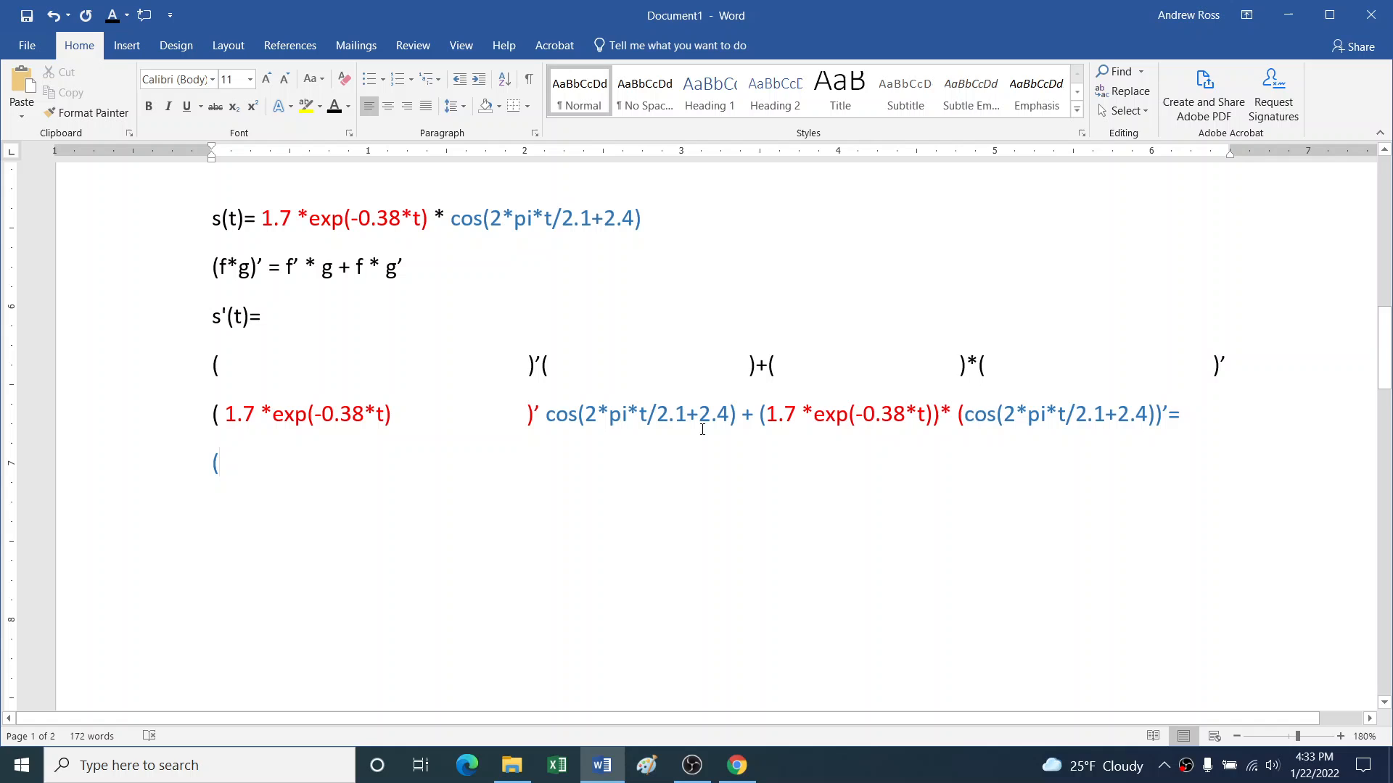
left_click_drag(226, 415, 391, 415)
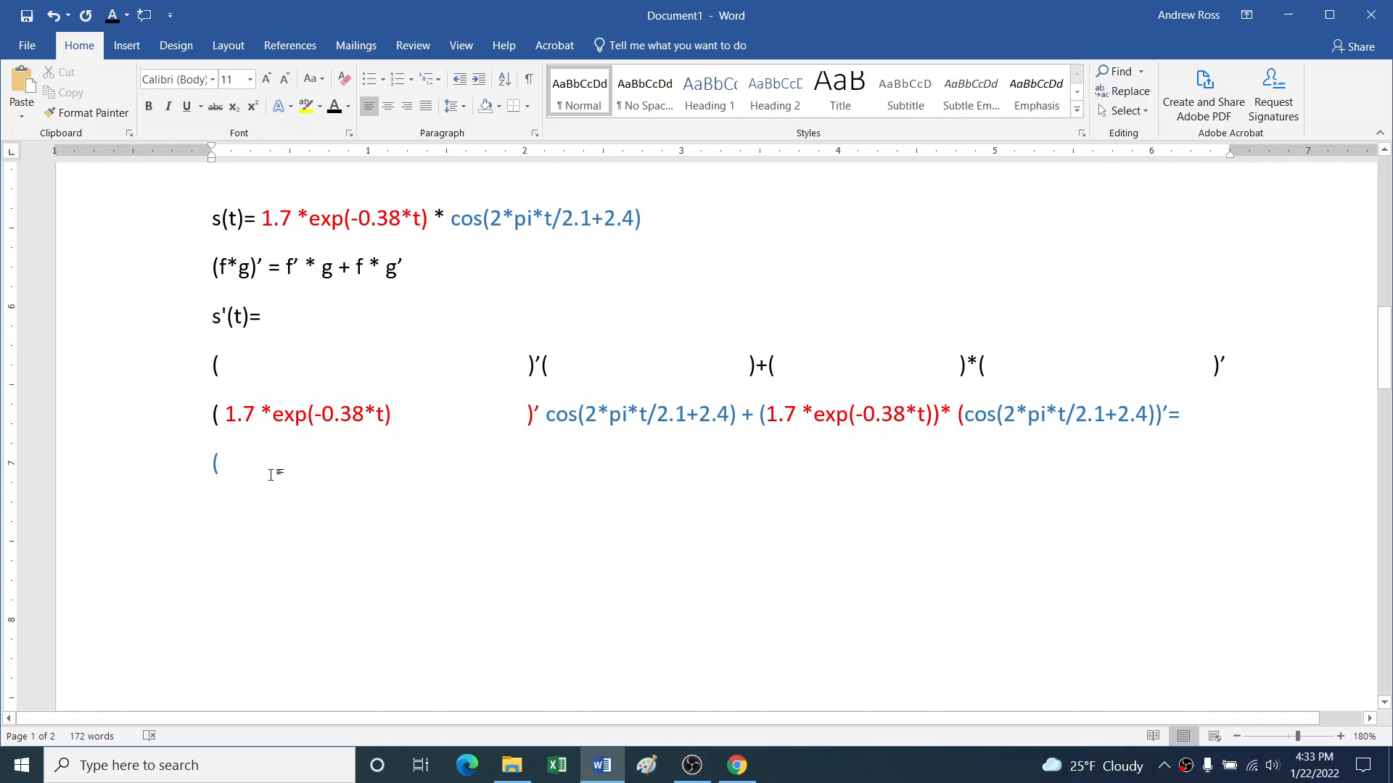
Step: Start the next line with 1.7*exp(-0.38*t)*(-0.38t)' using the pasted exponential
type("1.7*")
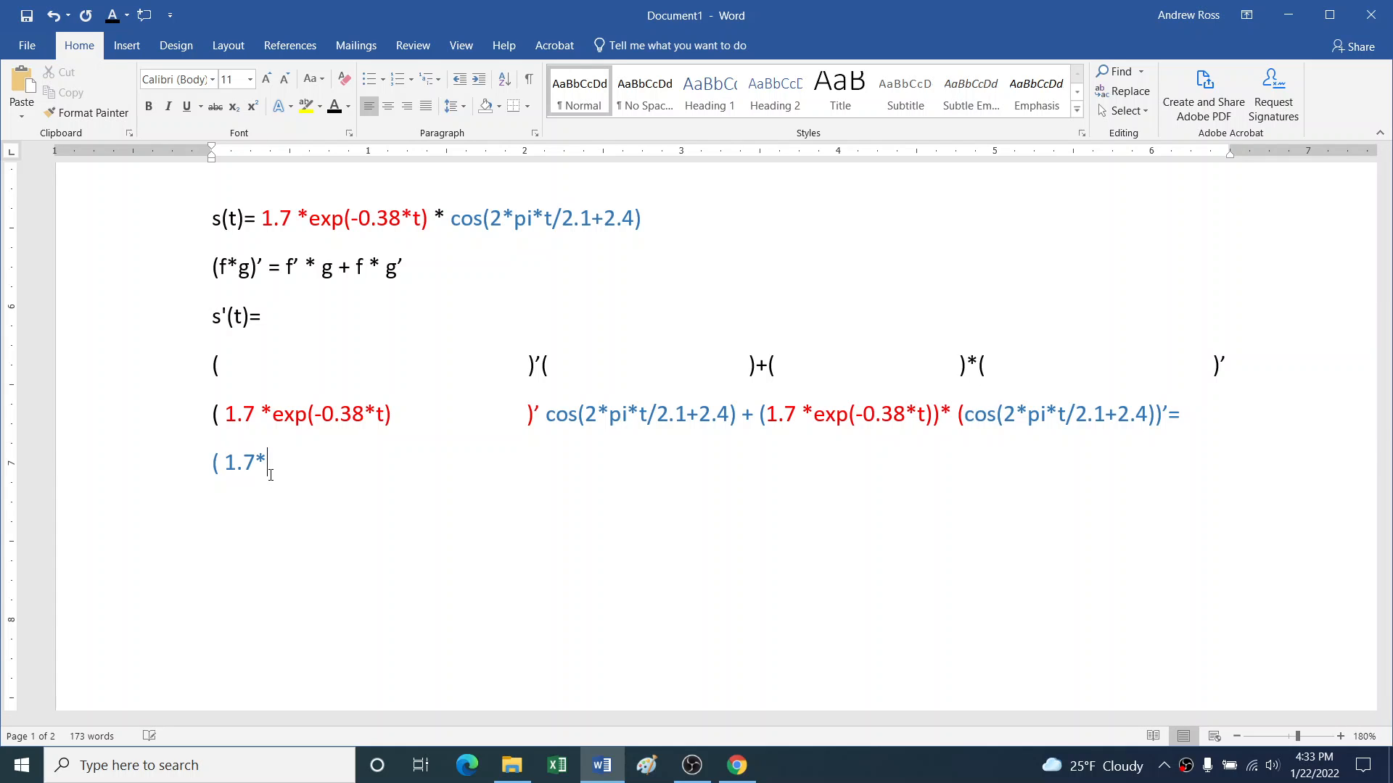
left_click_drag(270, 462, 225, 463)
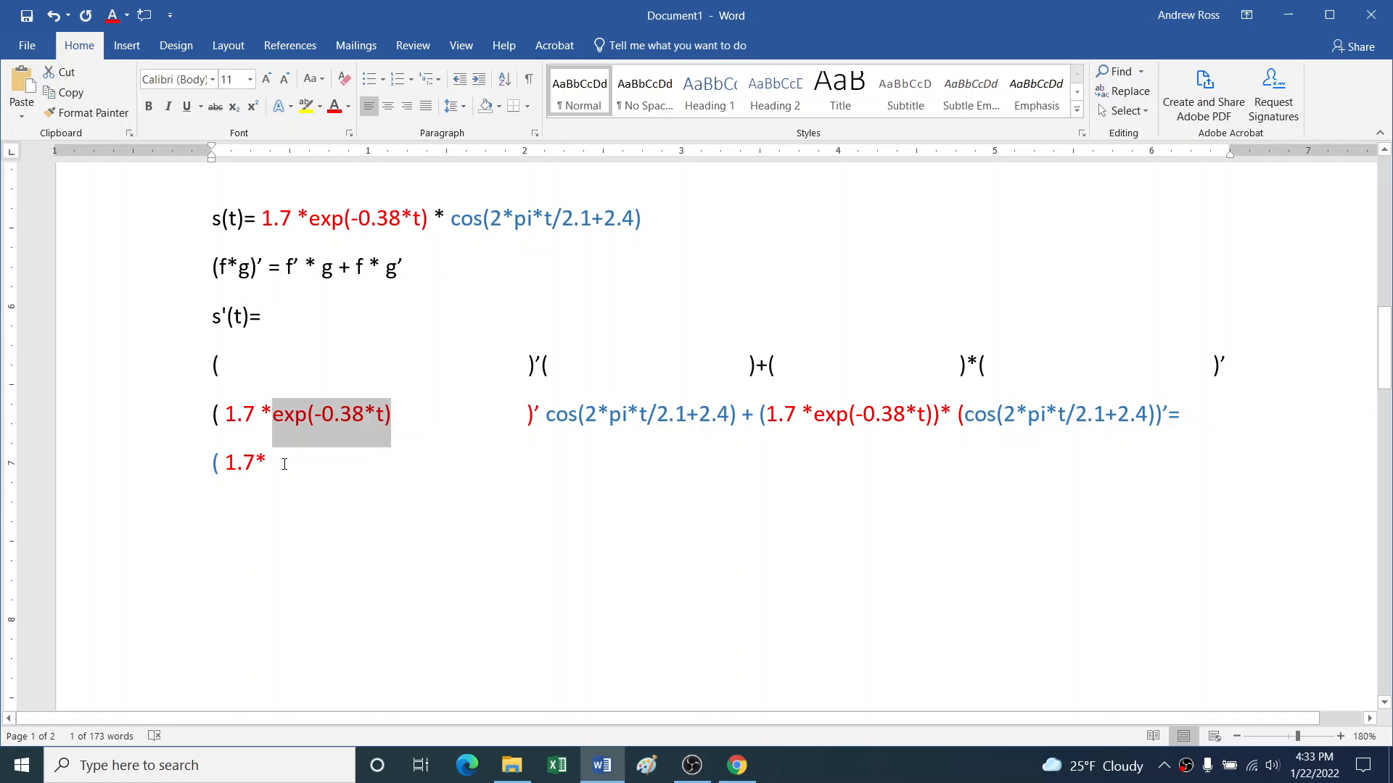
key("ctrl+v")
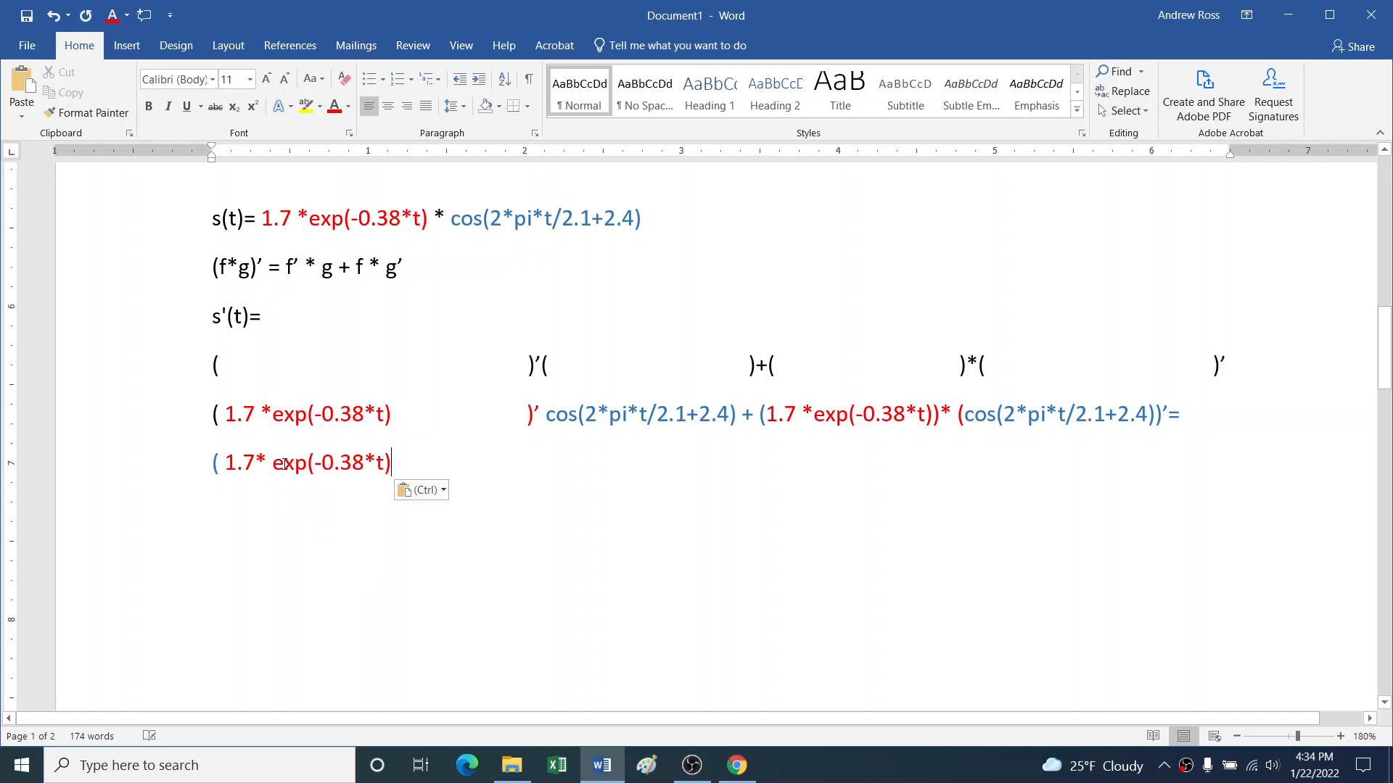
type("*(")
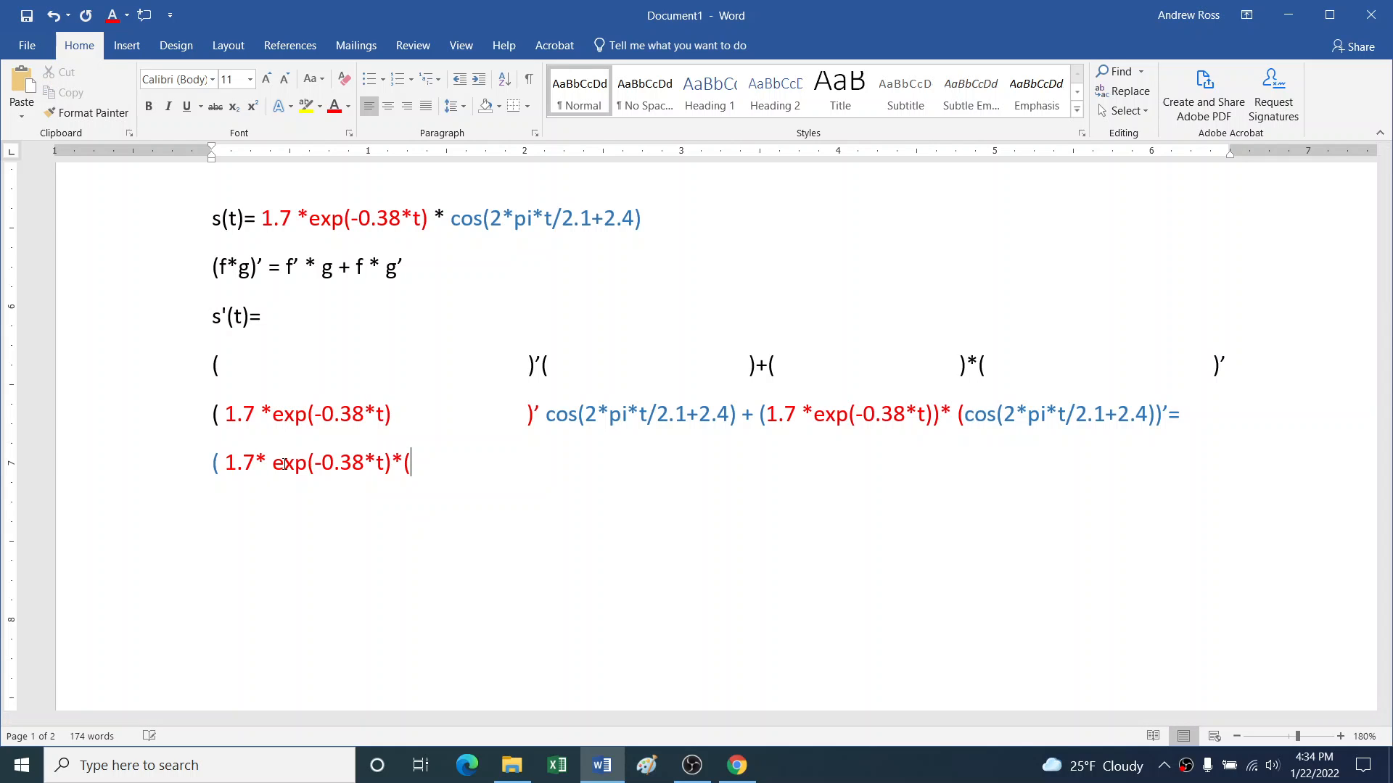
type("-0.38t)'      )")
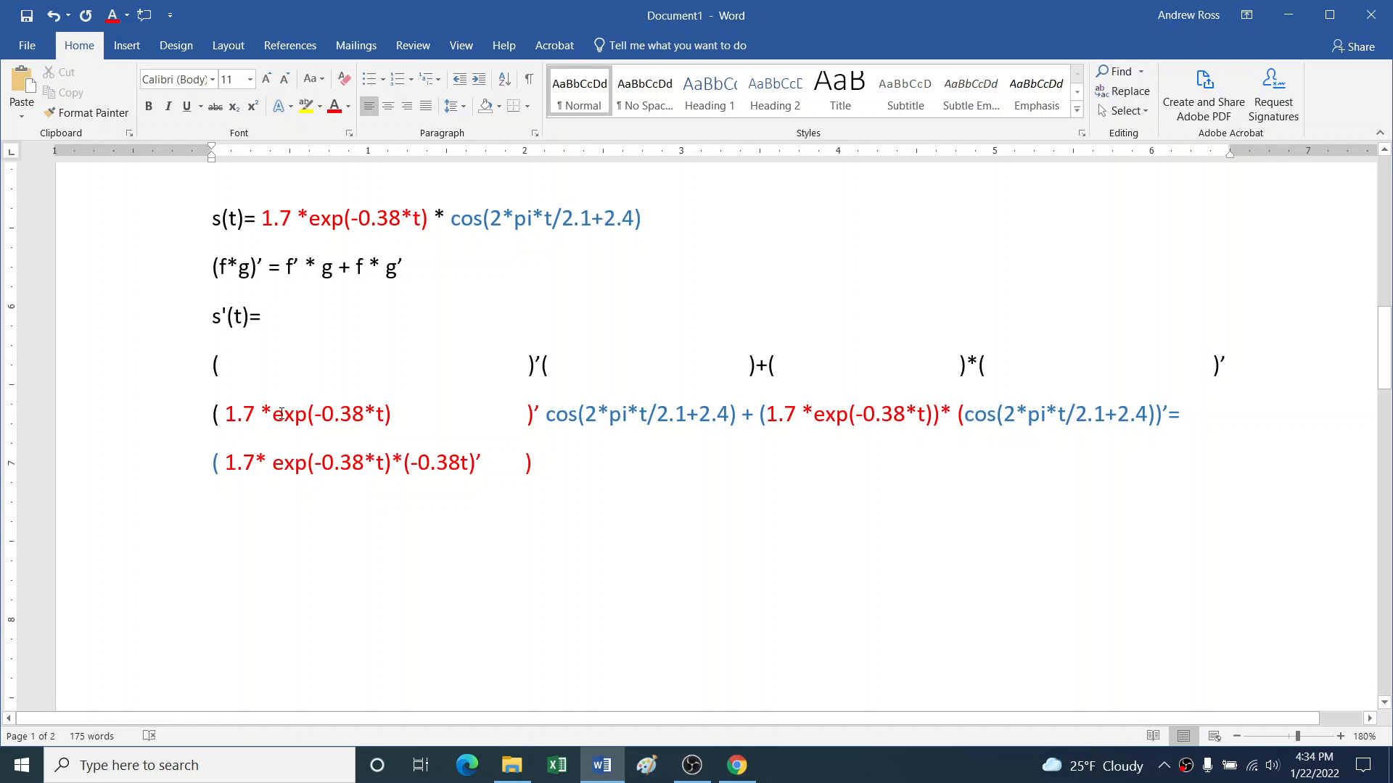
left_click_drag(218, 414, 404, 414)
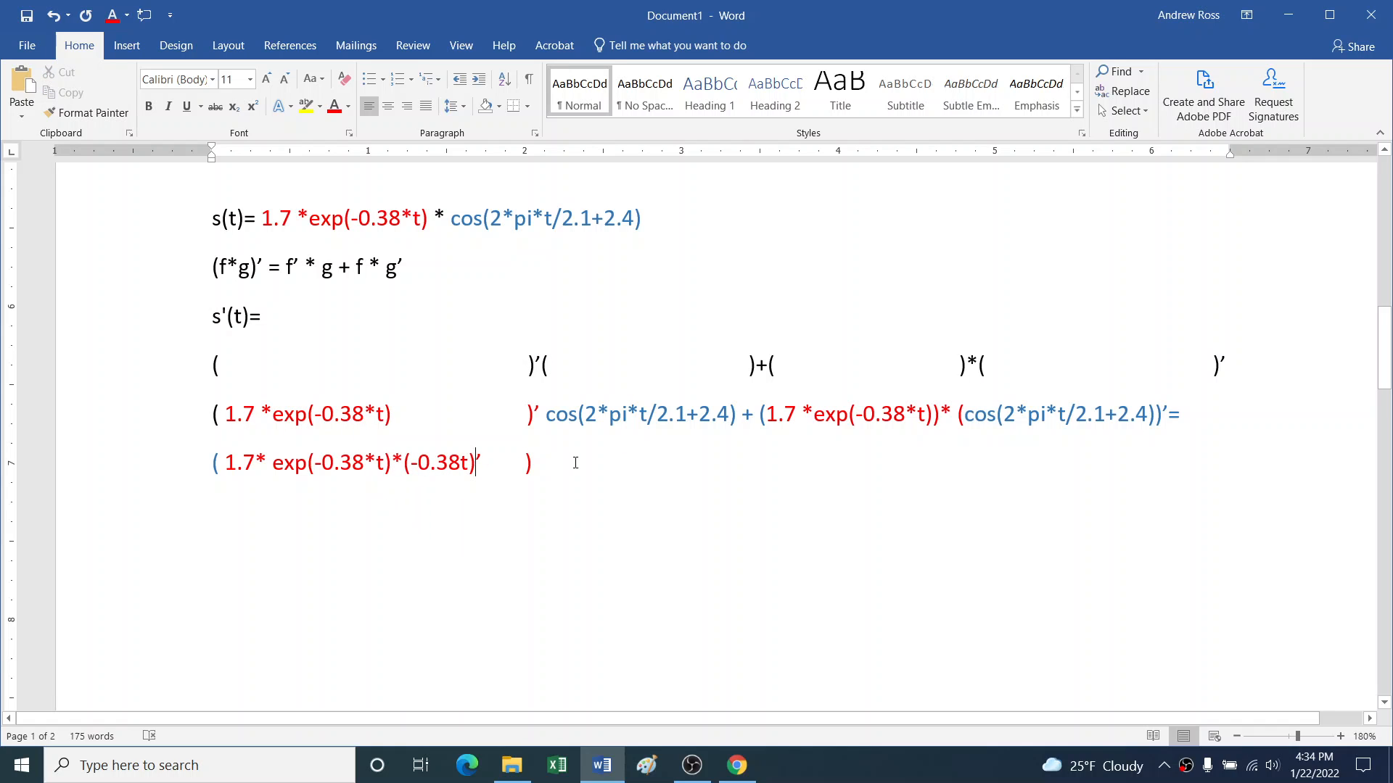
left_click_drag(545, 414, 636, 414)
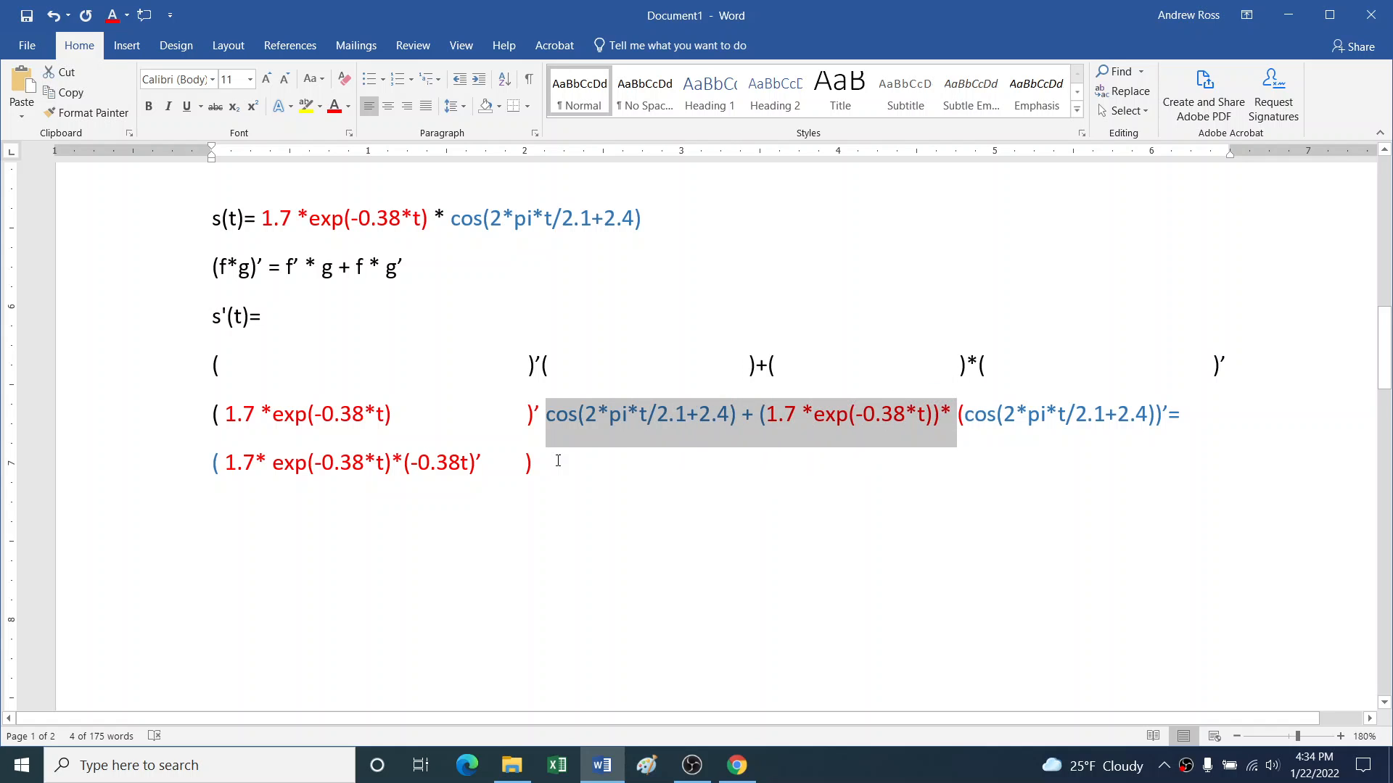
Step: Paste the exponential product and add a blue -sin( term
key("ctrl+v")
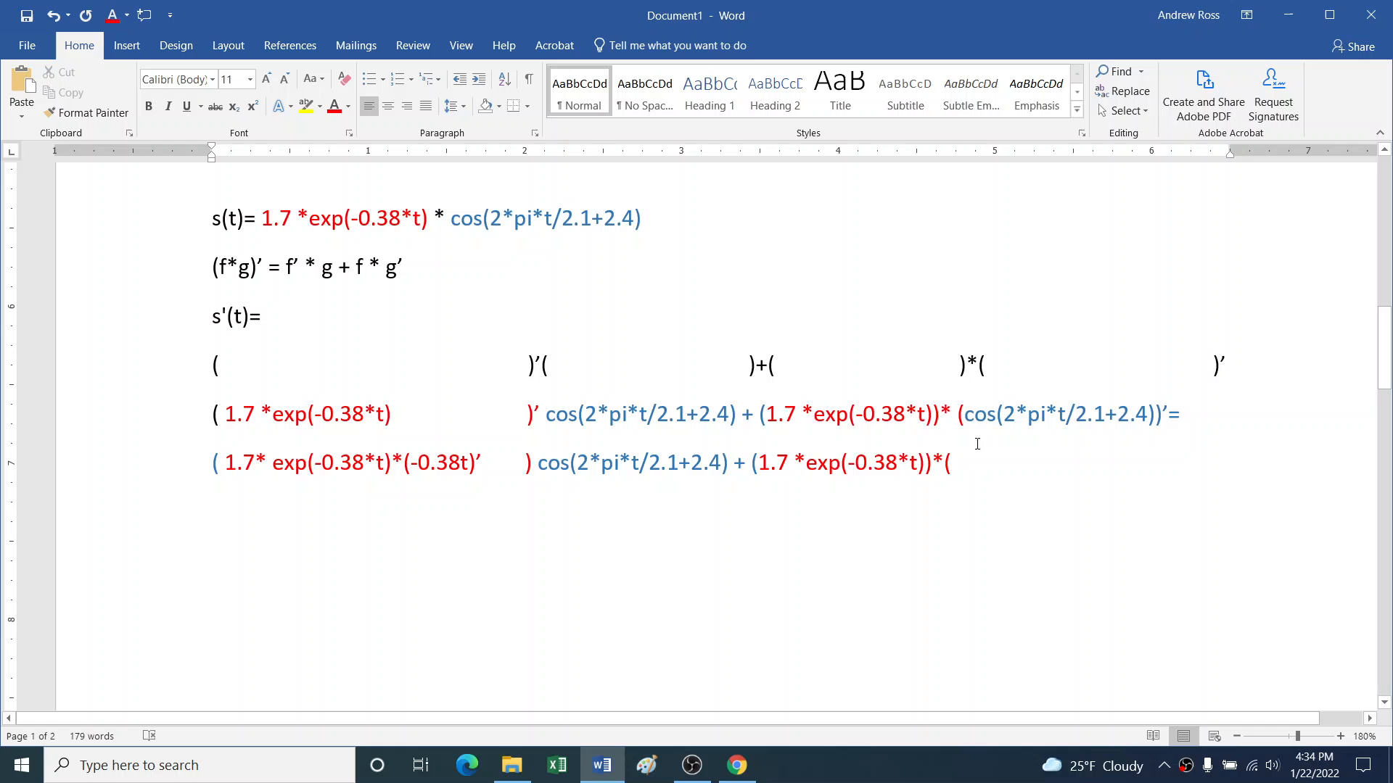
left_click_drag(964, 414, 1146, 414)
type("-")
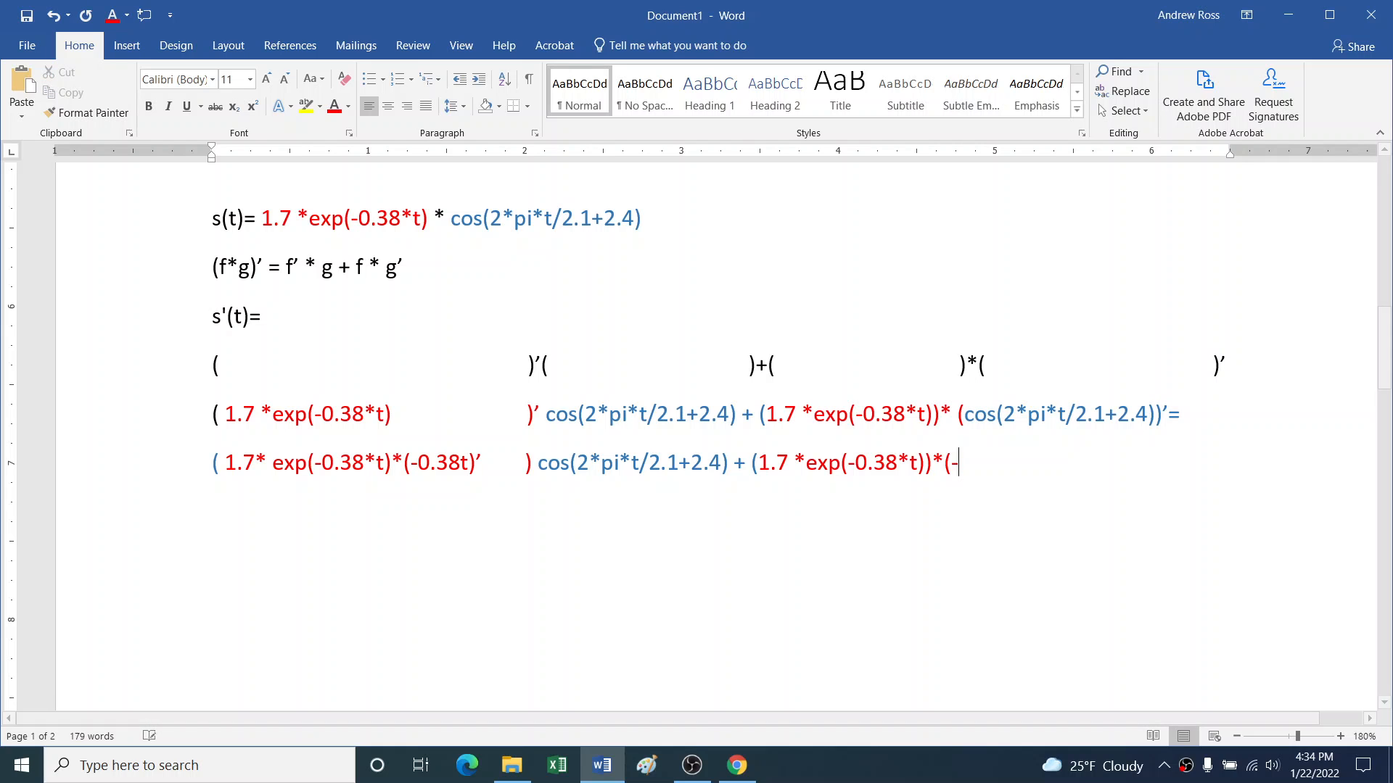
type("sin(")
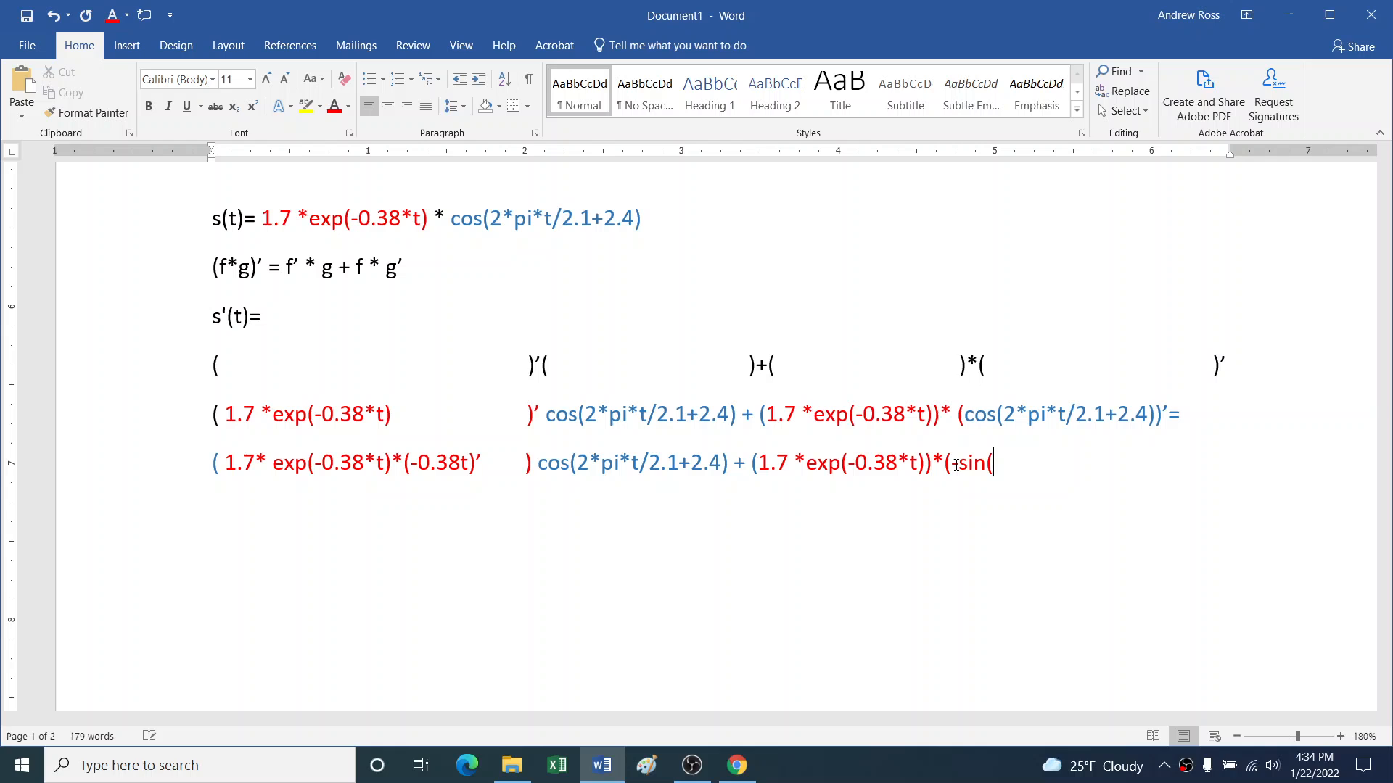
type("-")
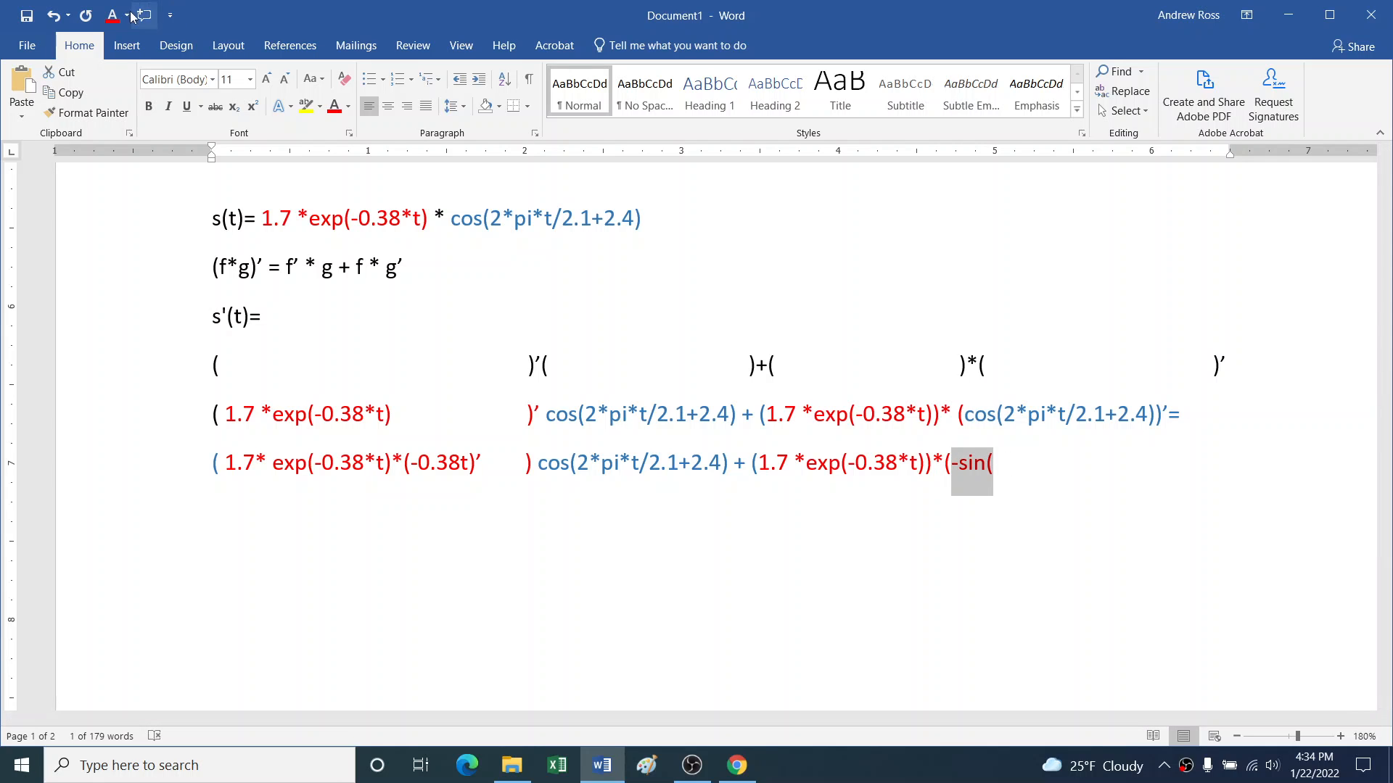
left_click(130, 16)
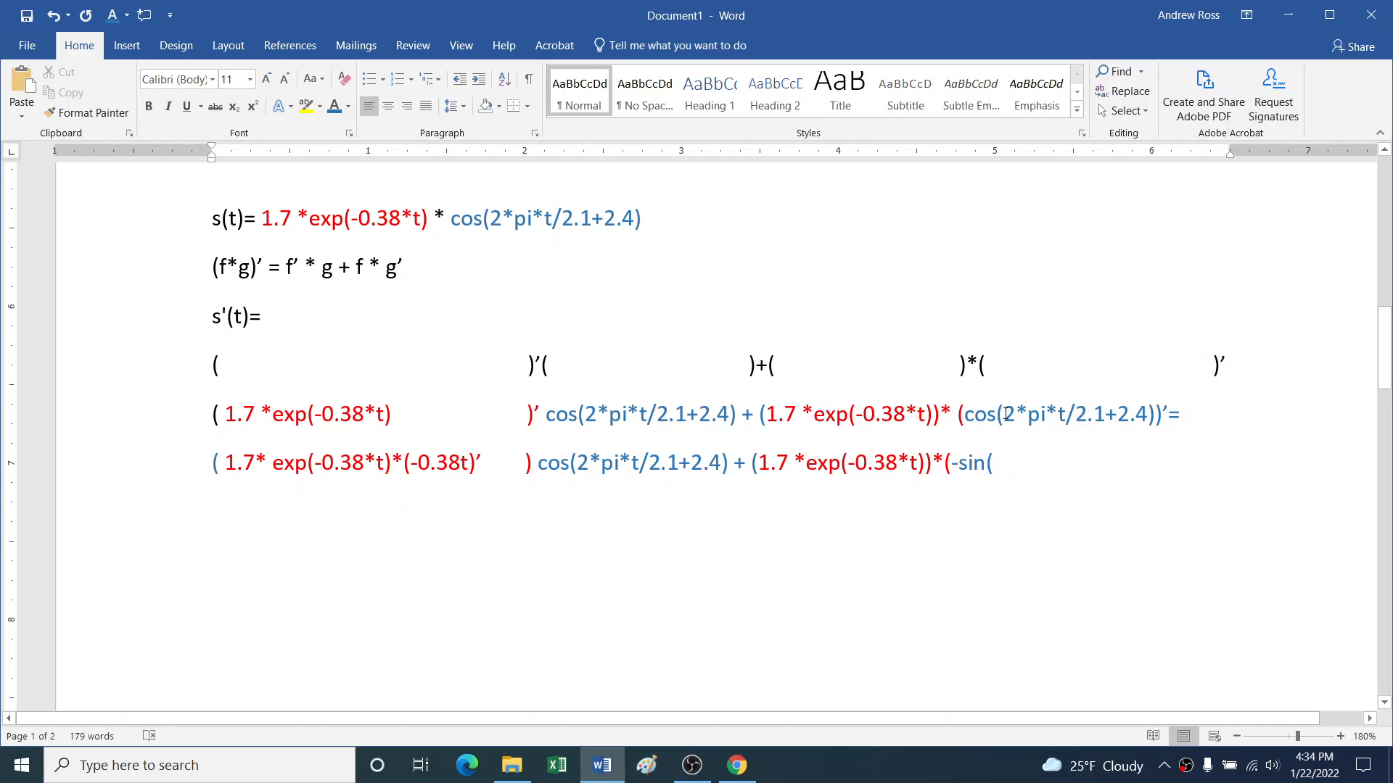
Step: Complete the term with 2*pi*t/2.1+2.4)*(2*pi*t/2.1+2.4)'
left_click_drag(1003, 414, 1146, 414)
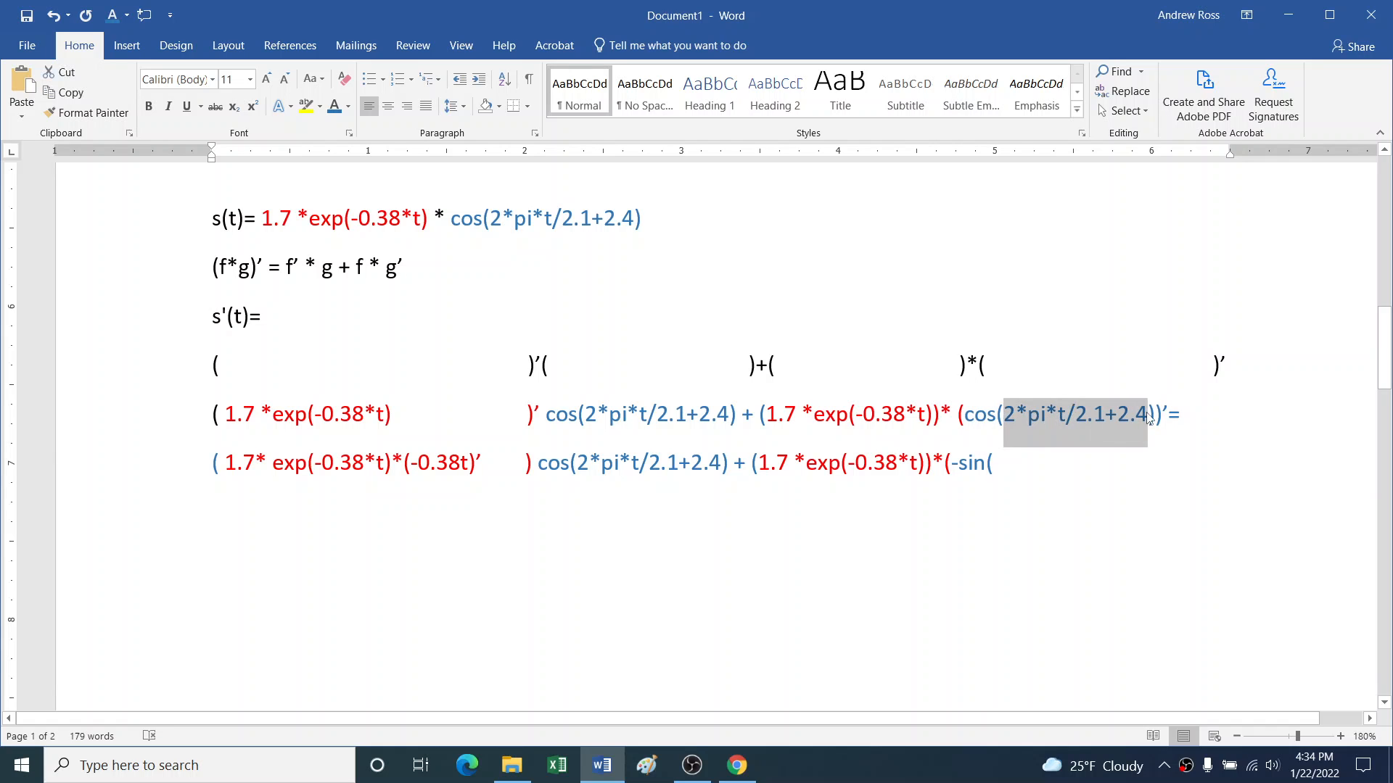
left_click(997, 463)
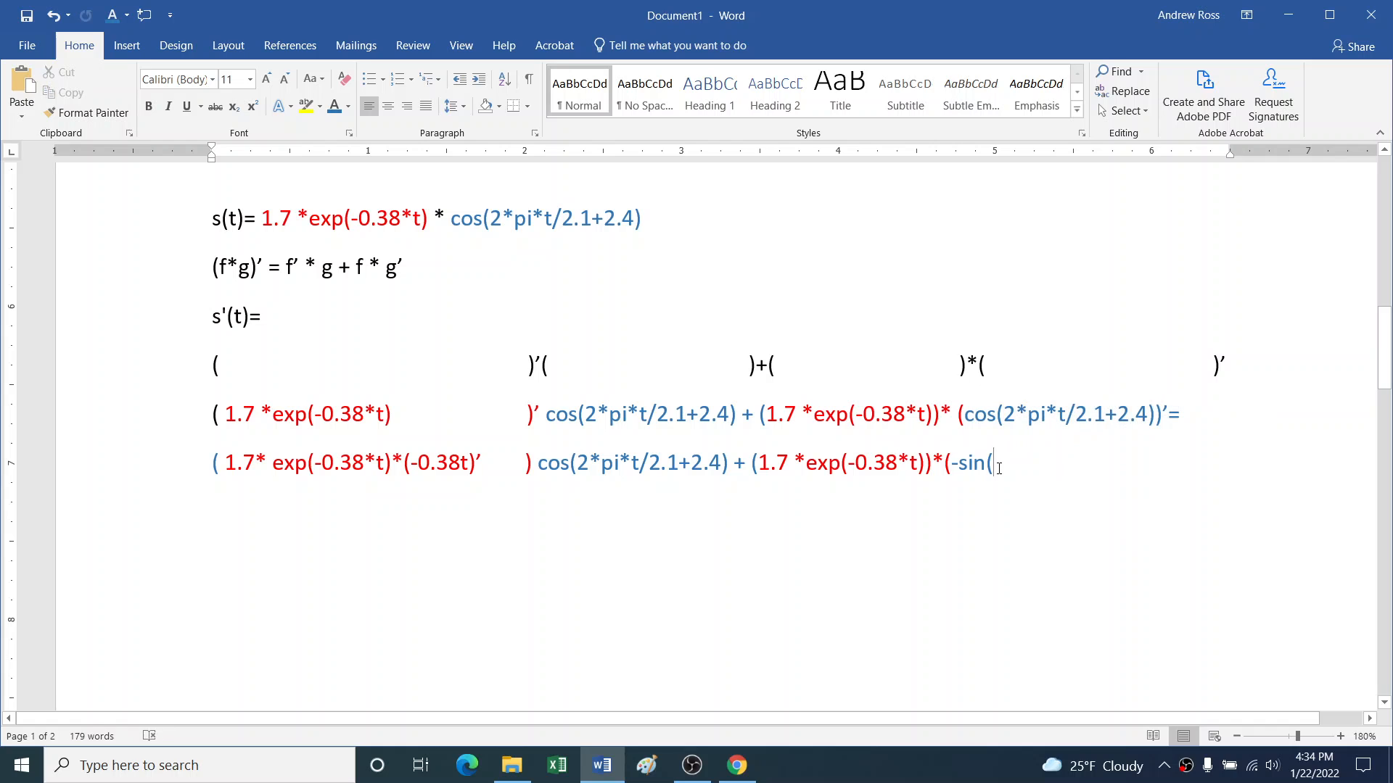
type("2*pi*t/2.1+2.4)*")
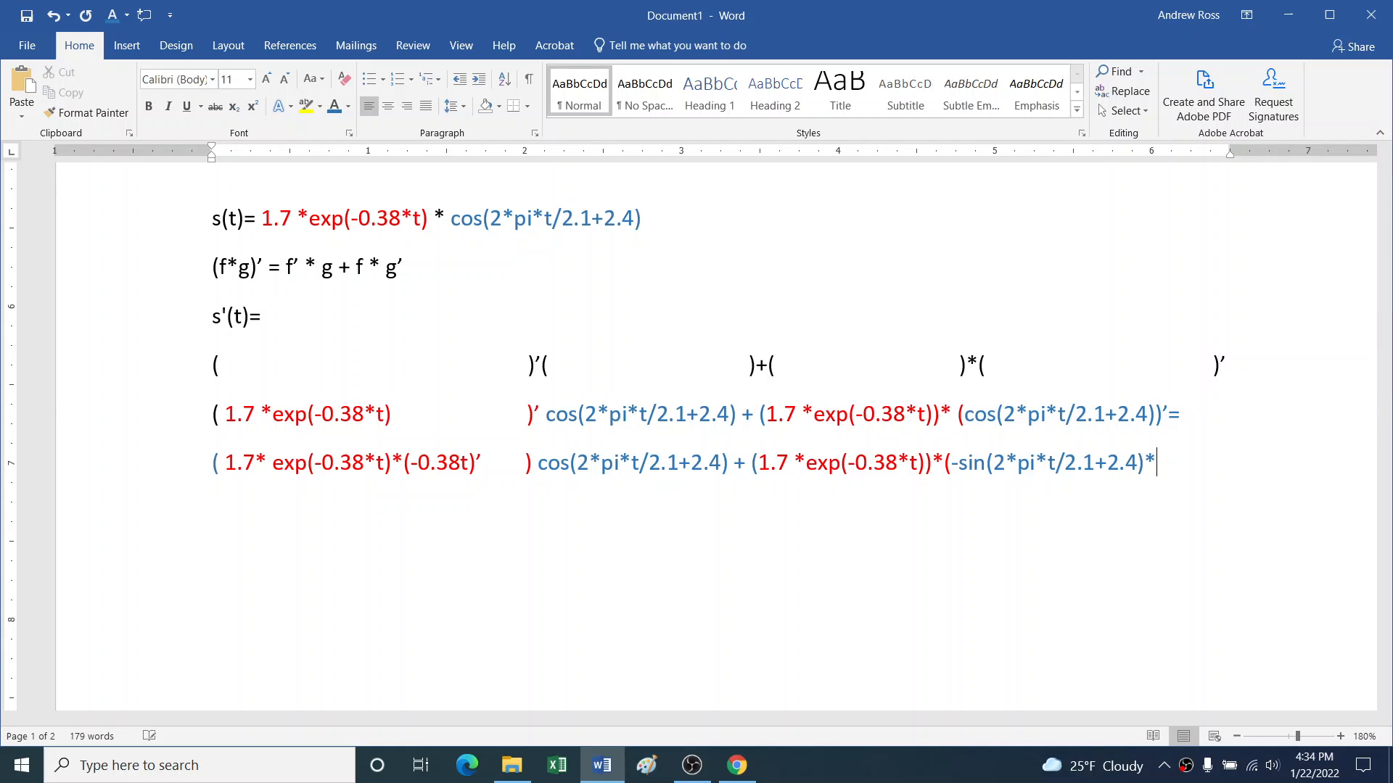
type("2*pi*t/2.1+2.4)’)")
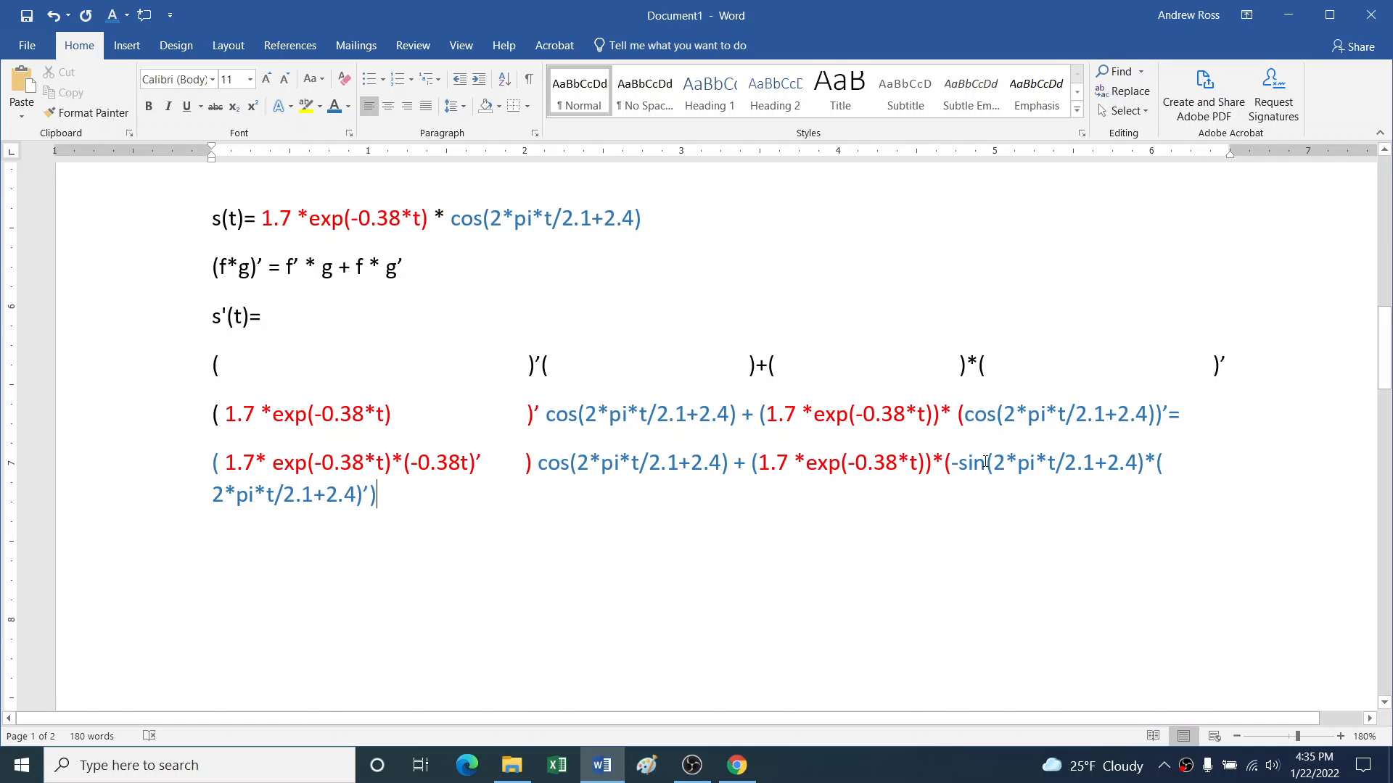
Step: Set all text to size 9, colour -0.38t orange, and select the derivative line
key("ctrl+a")
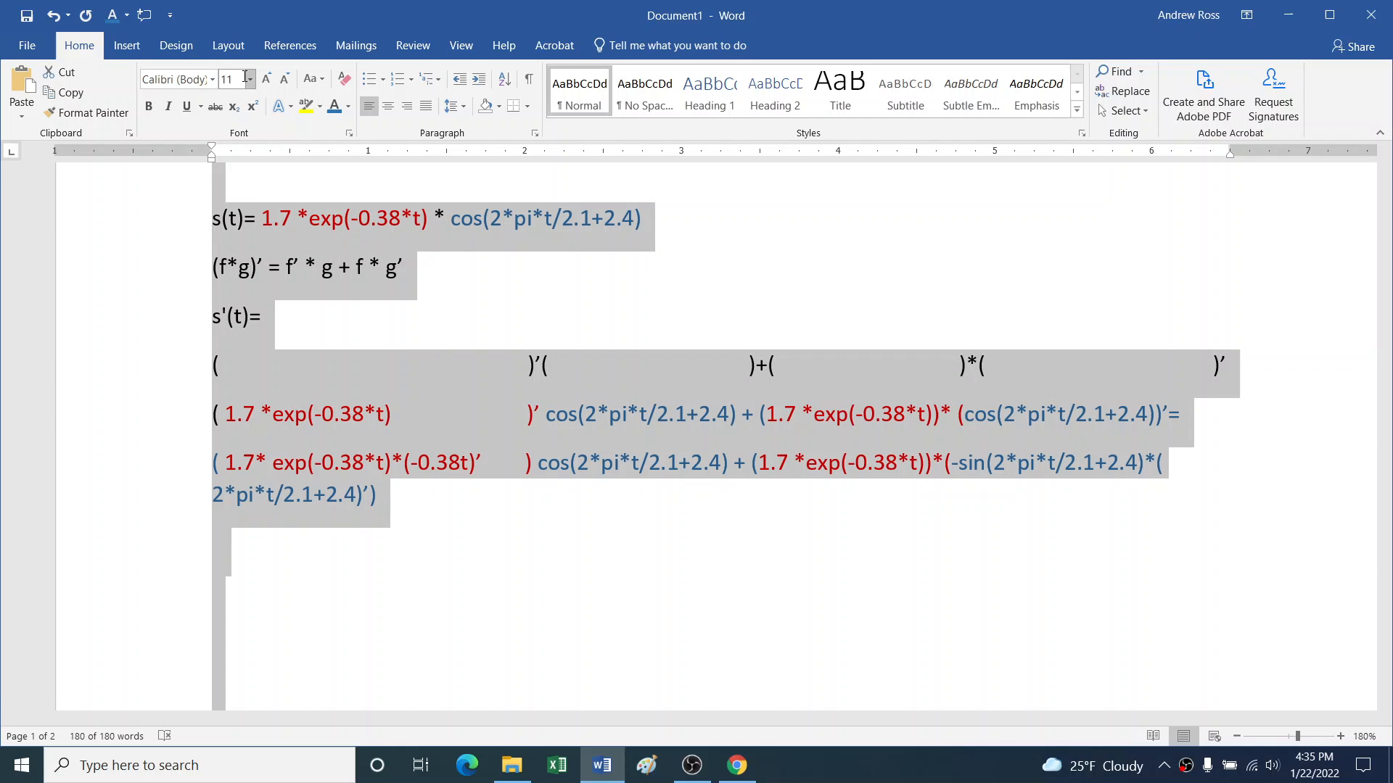
left_click(249, 79)
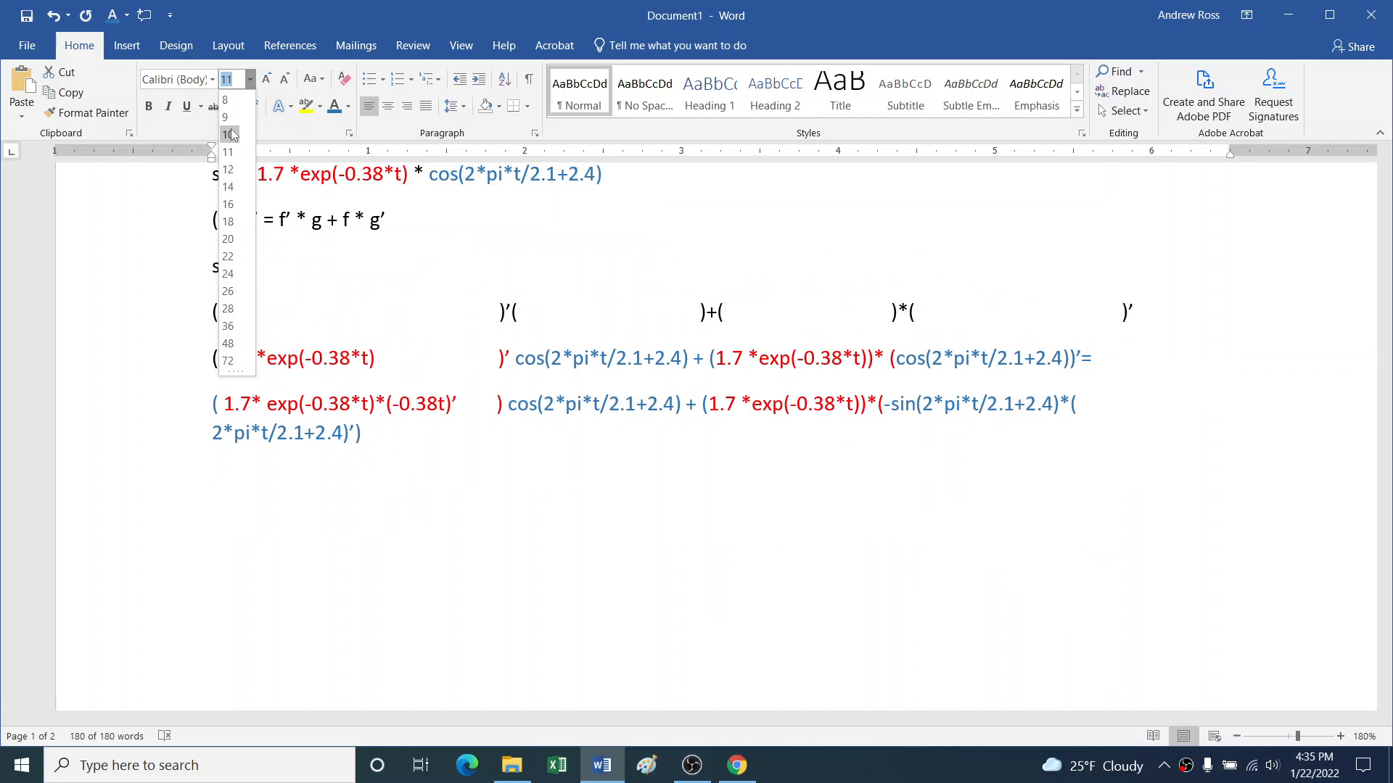
left_click(225, 117)
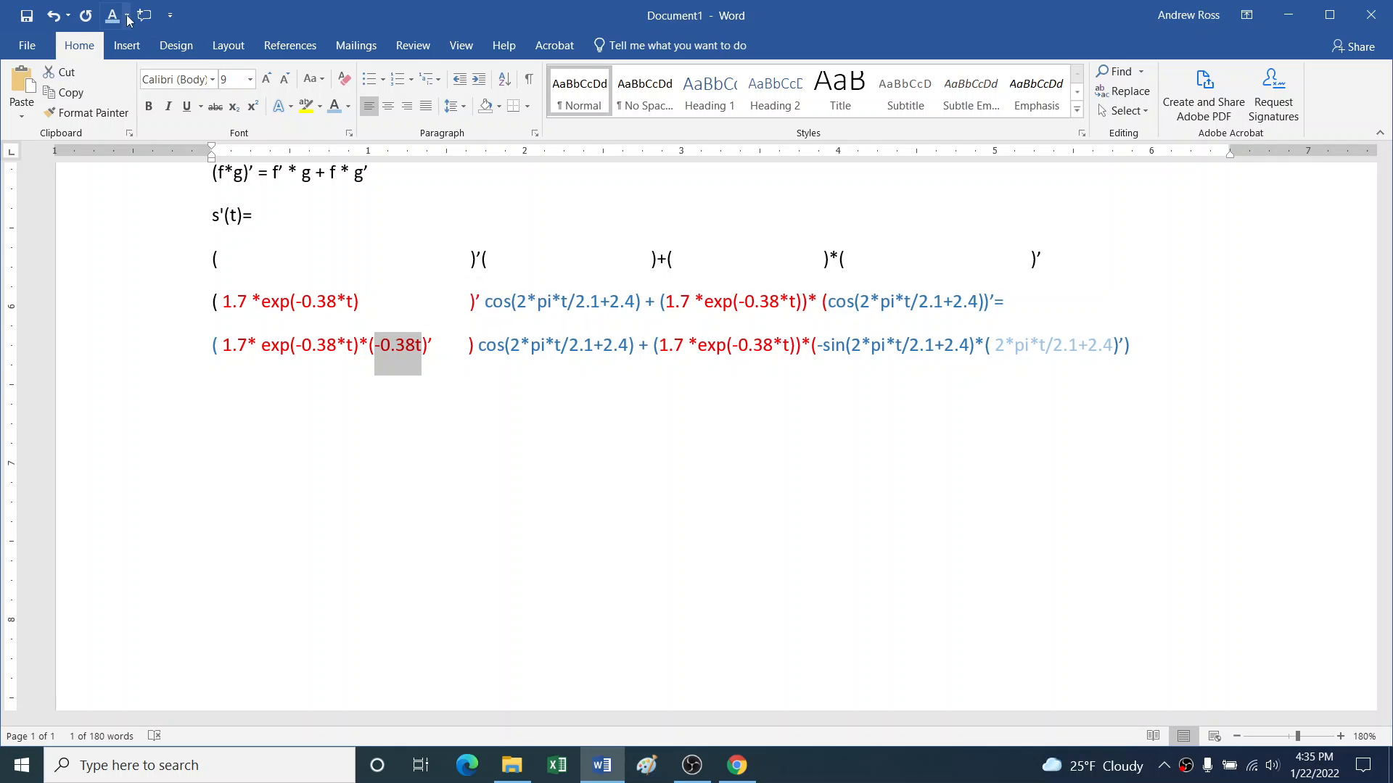
left_click(127, 16)
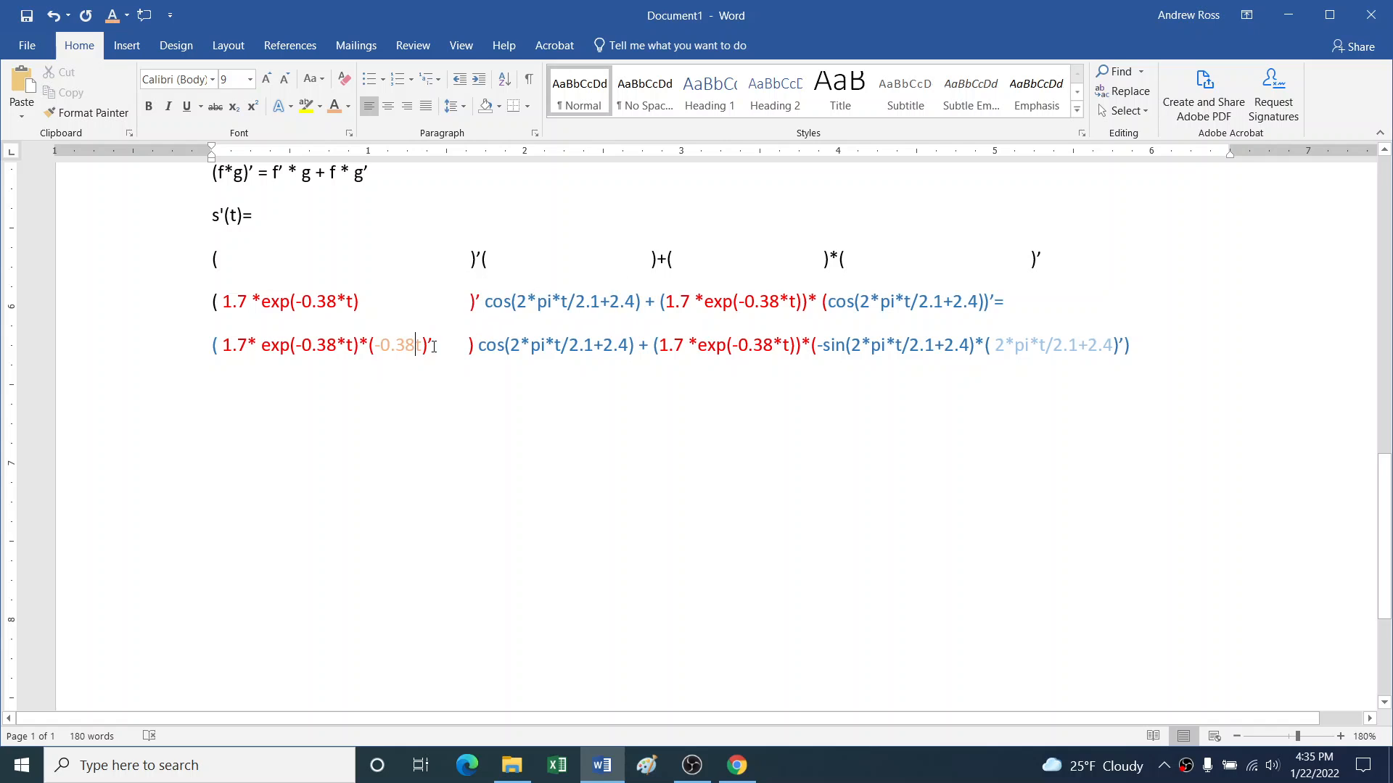
left_click_drag(990, 345, 1117, 344)
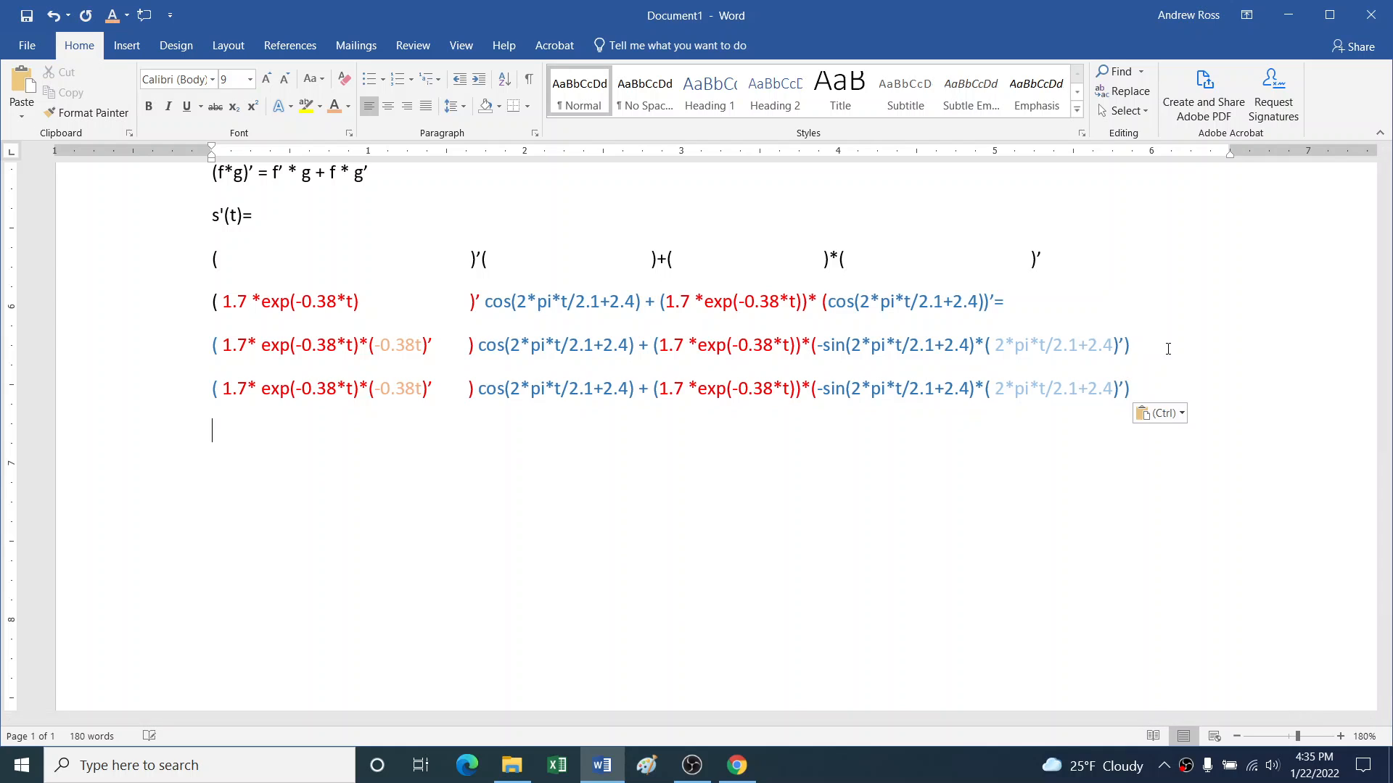
Step: Delete characters in the copied line's -0.38t factor to evaluate its derivative
left_click(388, 388)
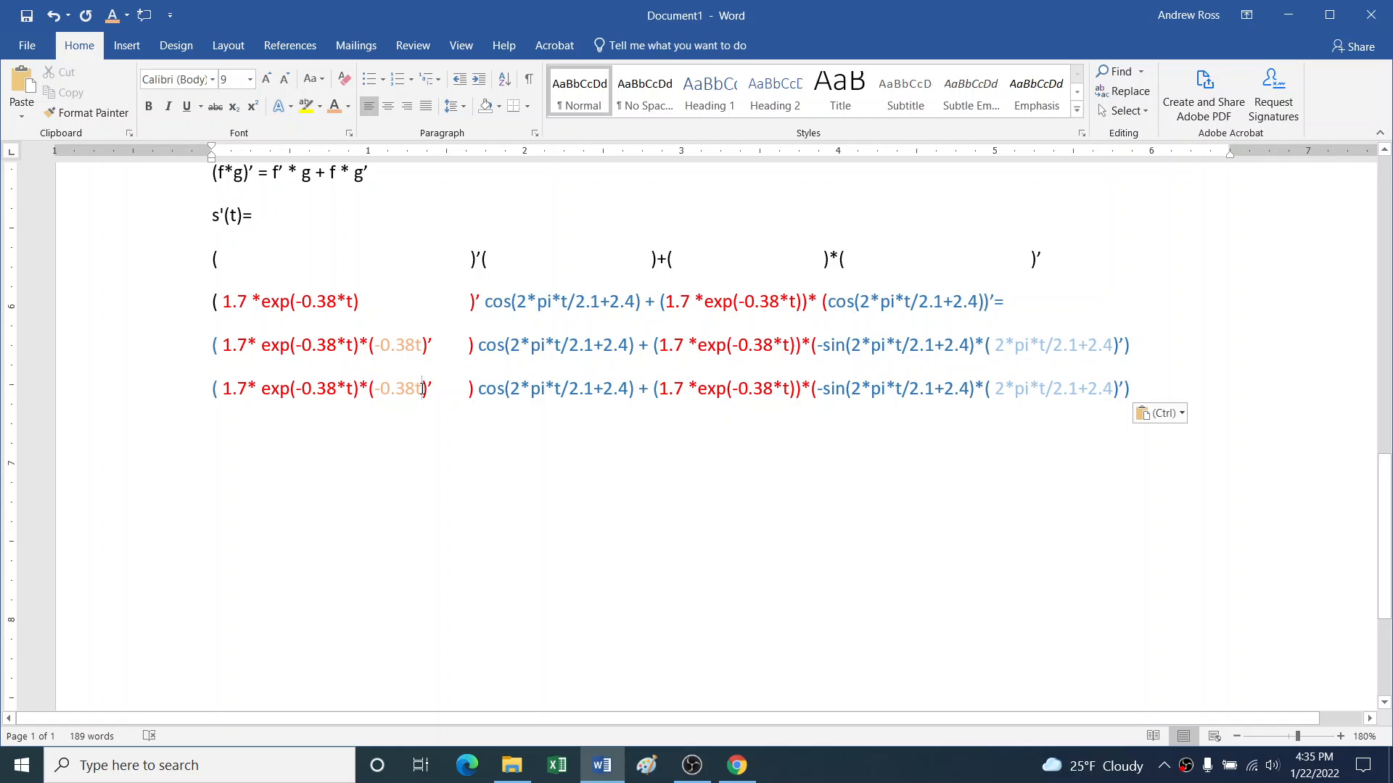
key("backspace")
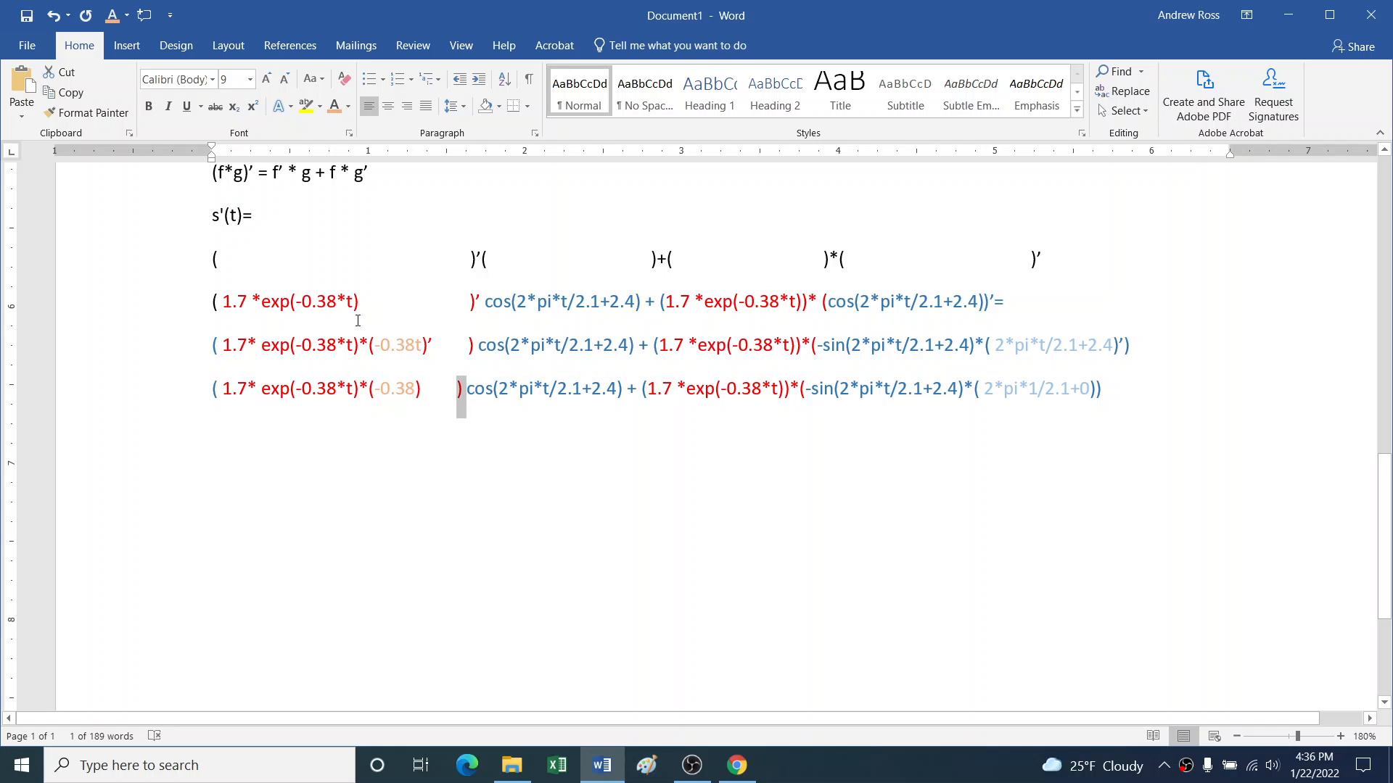
mouse_move(806, 388)
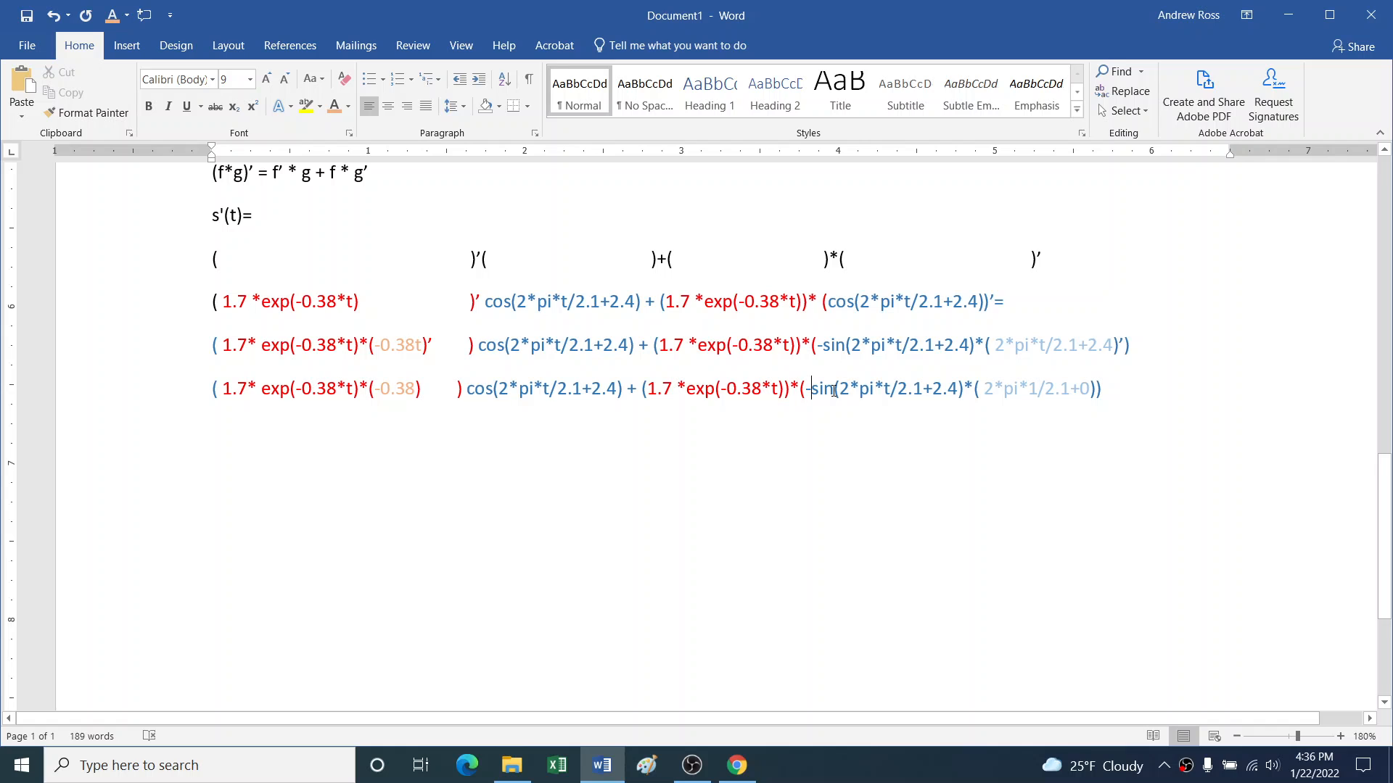
mouse_move(1117, 400)
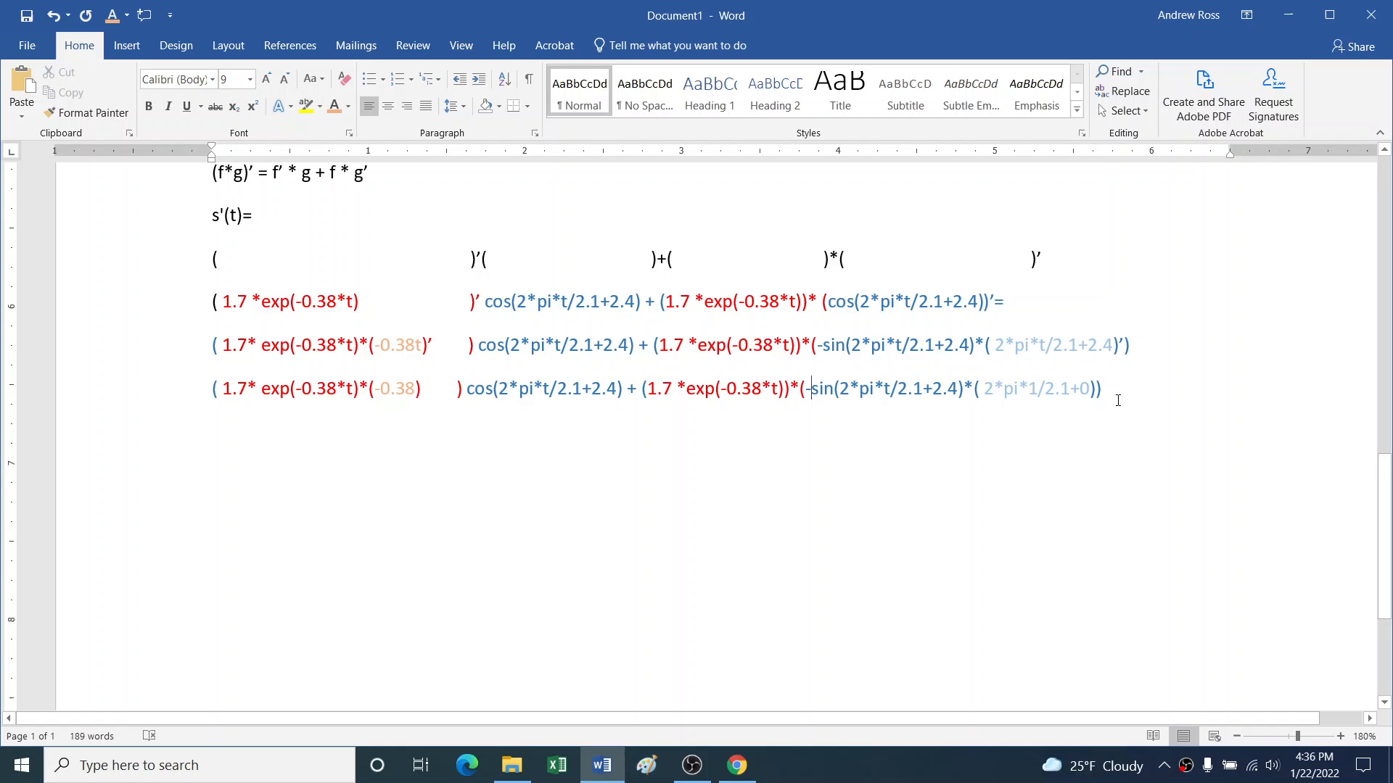